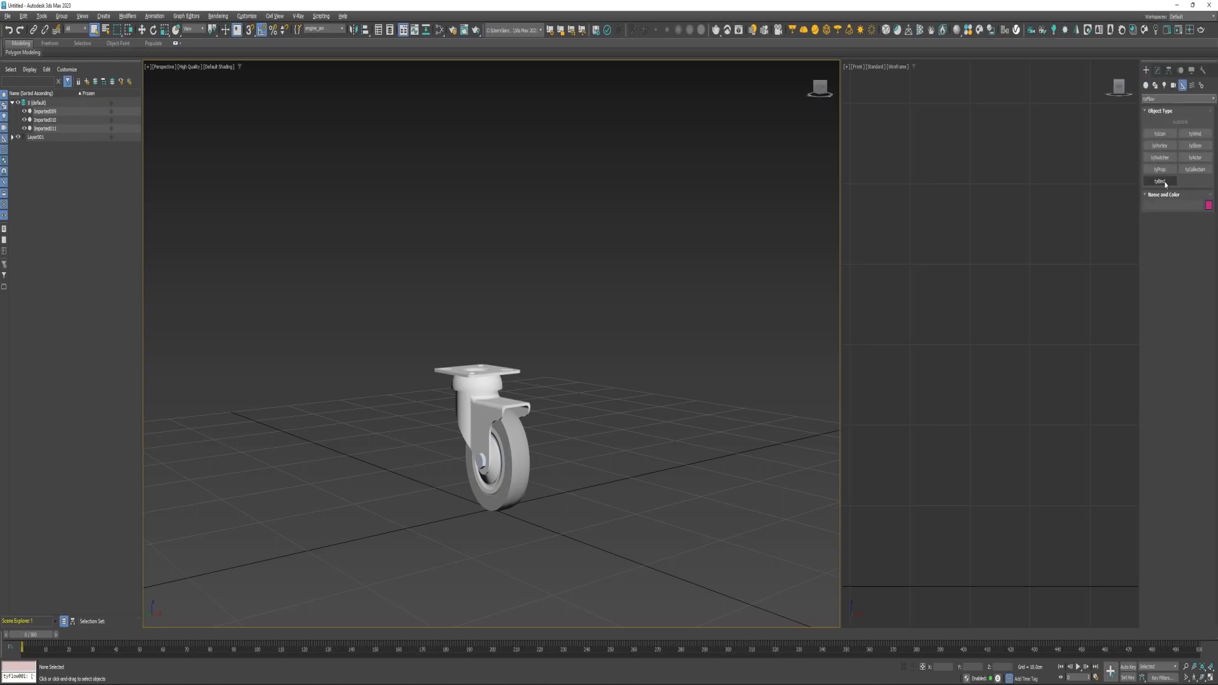
Step: Create two tyBind helpers and align them pivot-to-pivot onto the wheel and the bracket
{"action": "left_click", "coordinate": [1158, 181]}
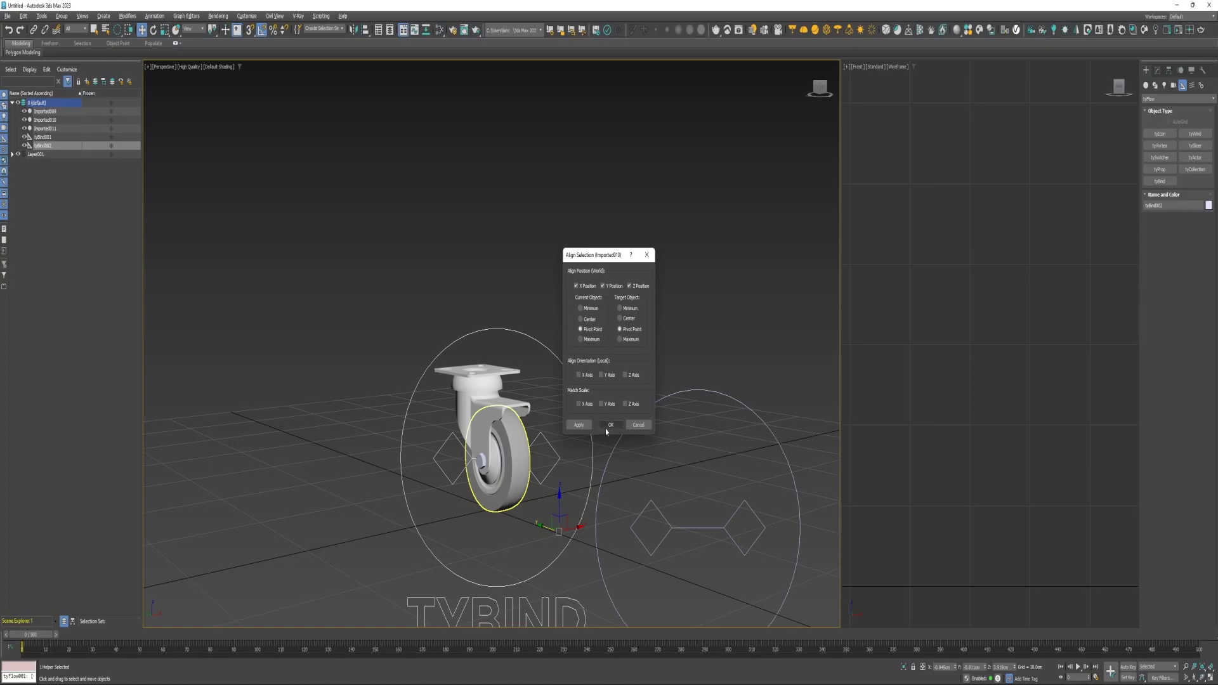
{"action": "left_click", "coordinate": [610, 425]}
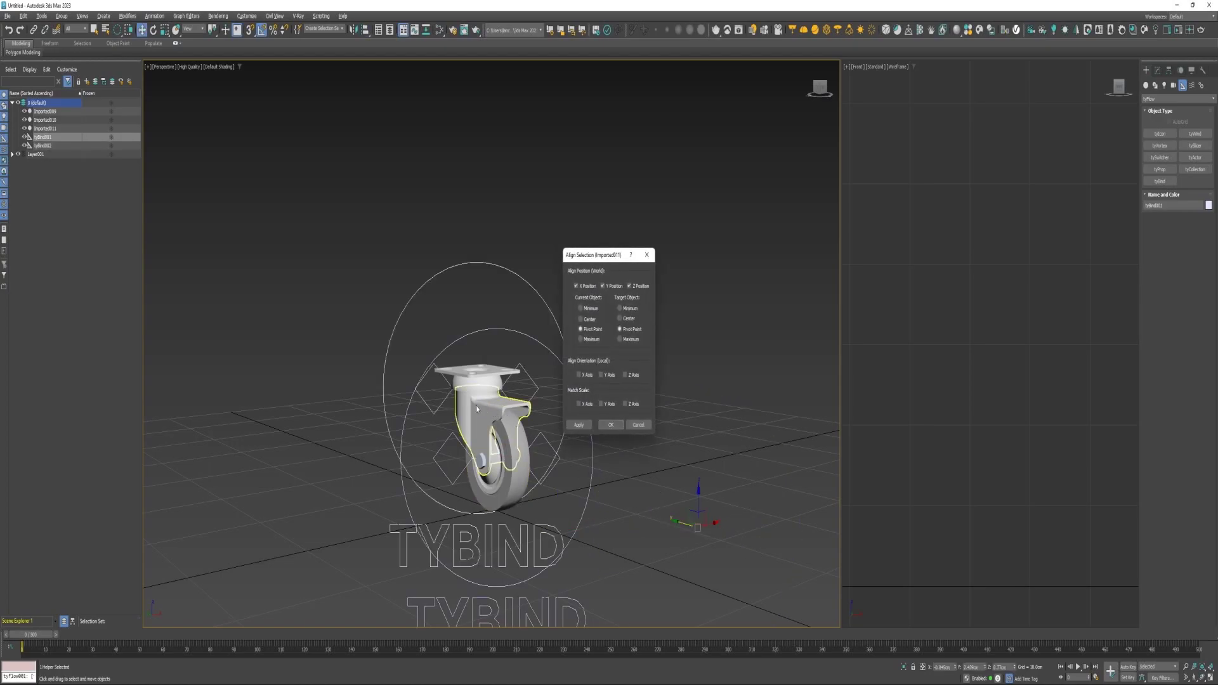
{"action": "left_click", "coordinate": [610, 425]}
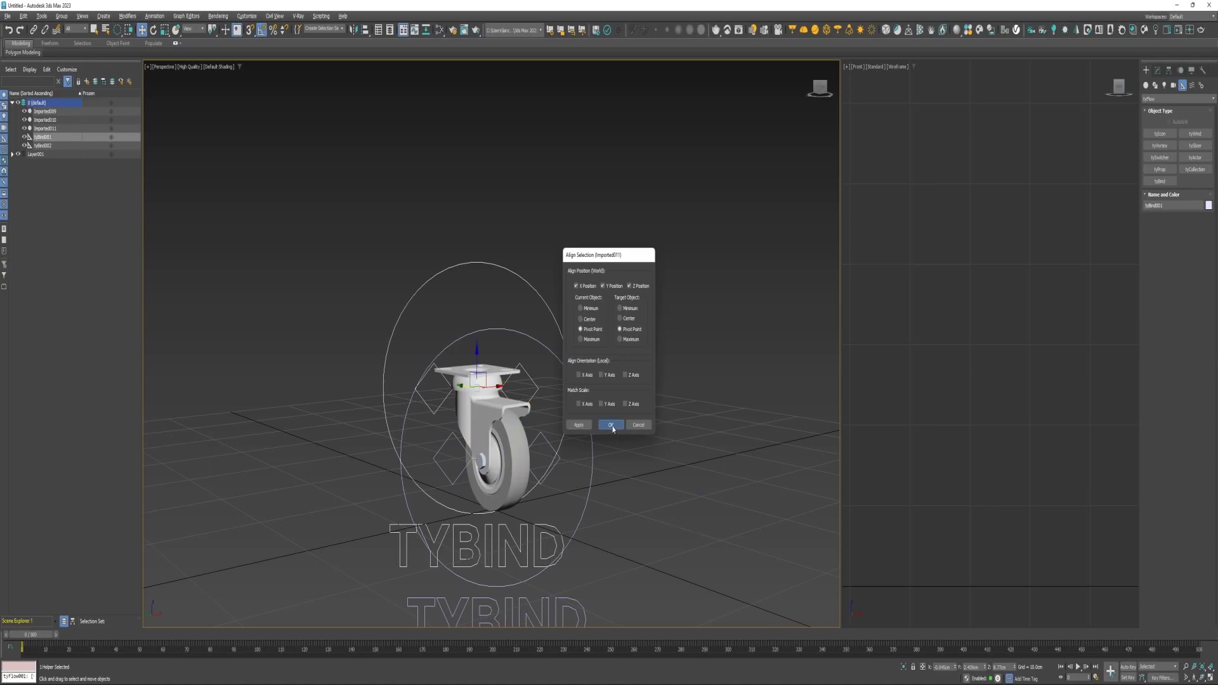
{"action": "left_click", "coordinate": [612, 425]}
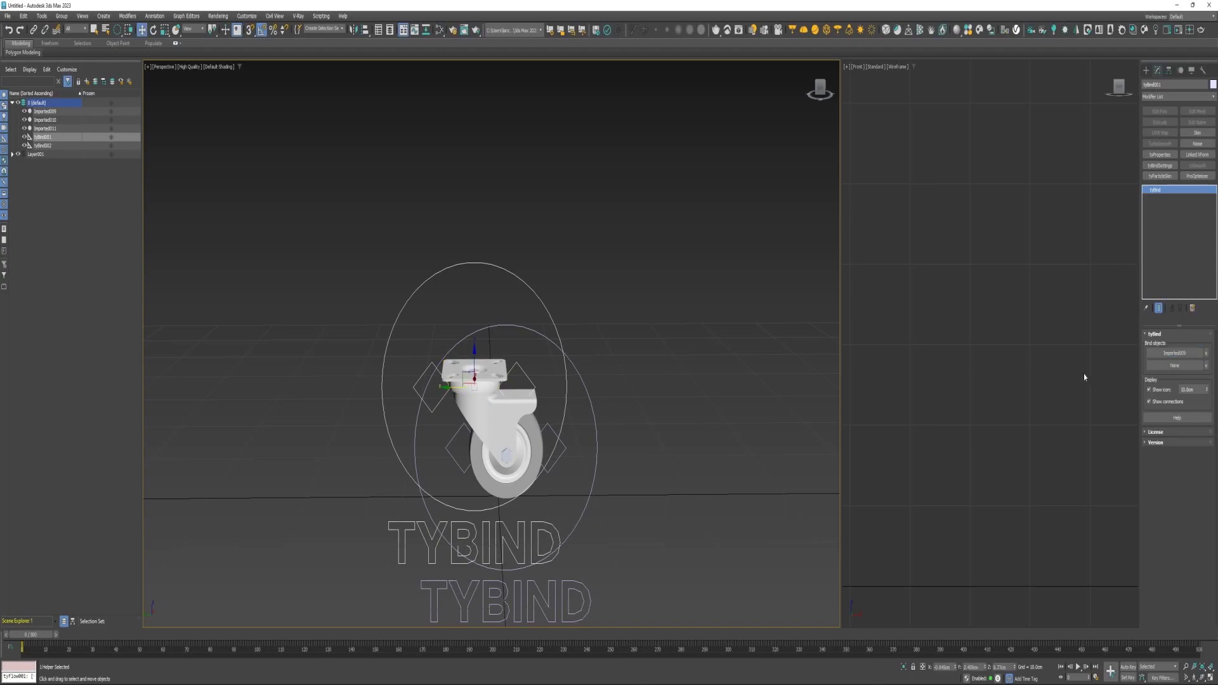
Step: Add a tyBindSettings modifier to tyBind001 and adjust its swing limit spinners
{"action": "left_click", "coordinate": [491, 396]}
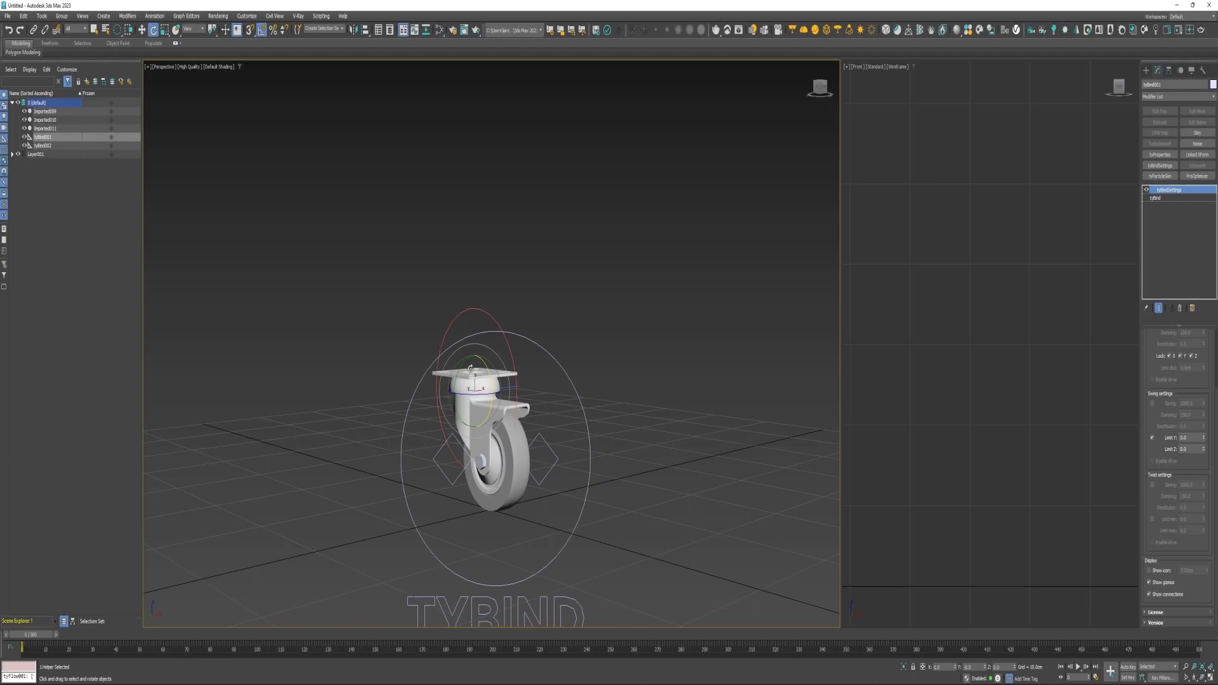
{"action": "left_click_drag", "start_coordinate": [497, 373], "coordinate": [473, 388]}
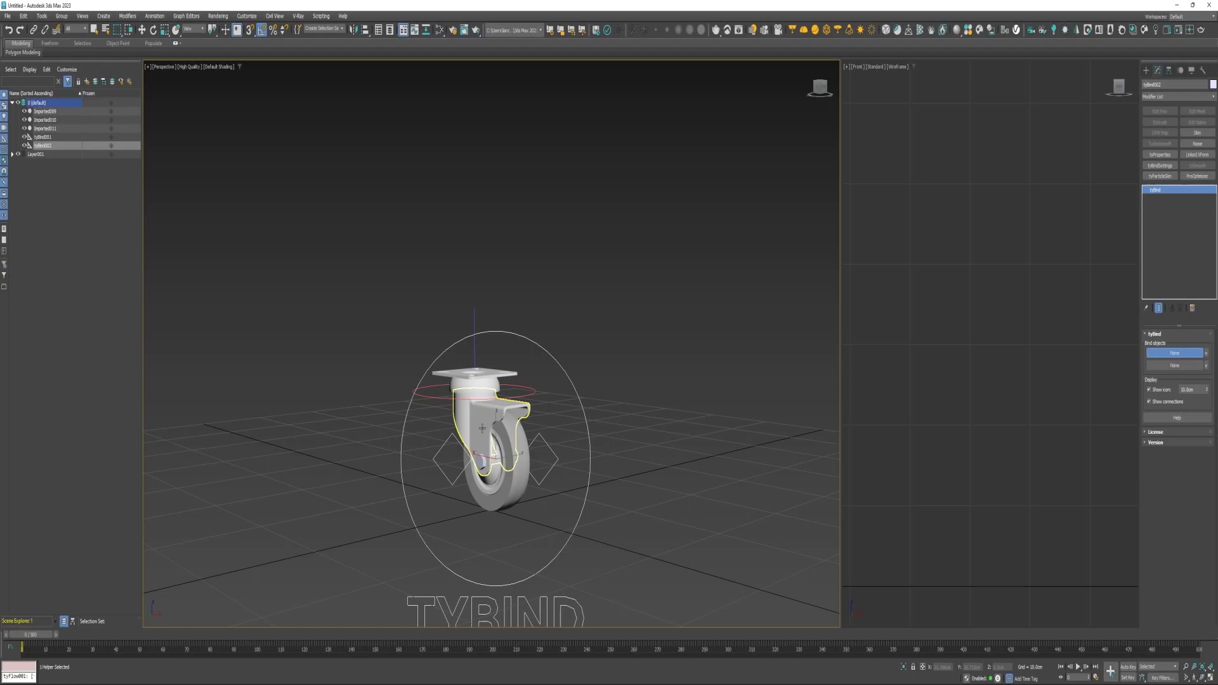
Step: Bind tyBind002 to the bracket and wheel, add tyBindSettings, and list both tyBinds in a tyActor
{"action": "left_click", "coordinate": [1172, 353]}
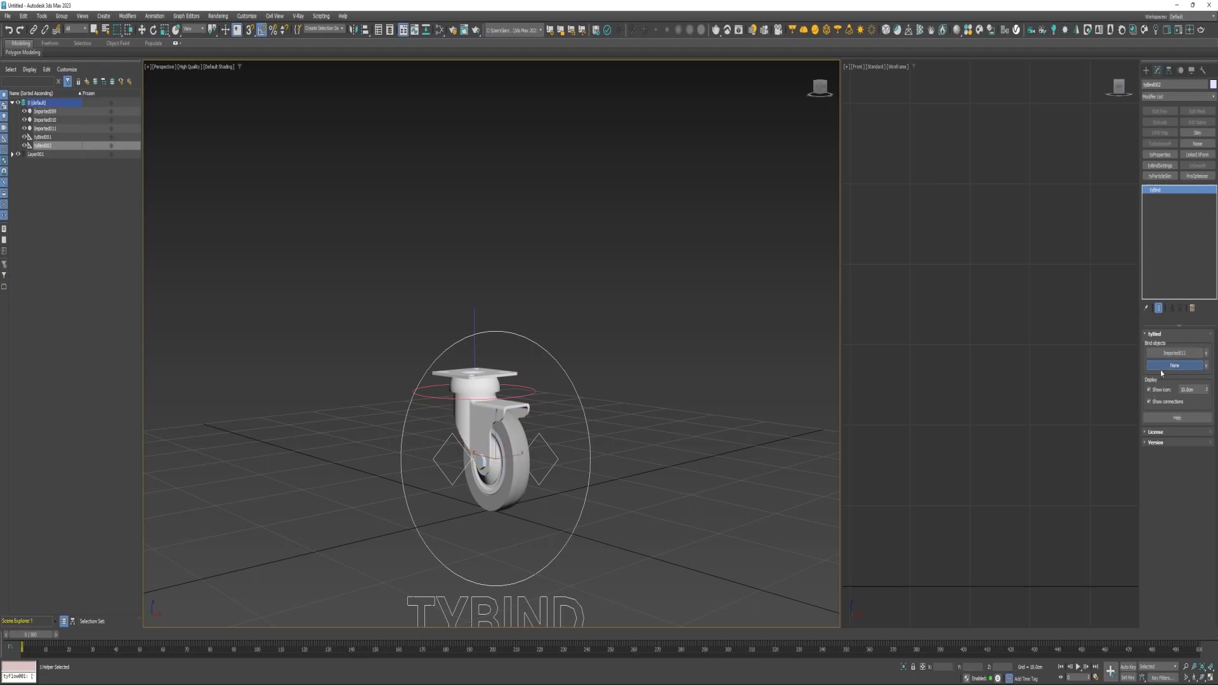
{"action": "left_click", "coordinate": [1174, 365]}
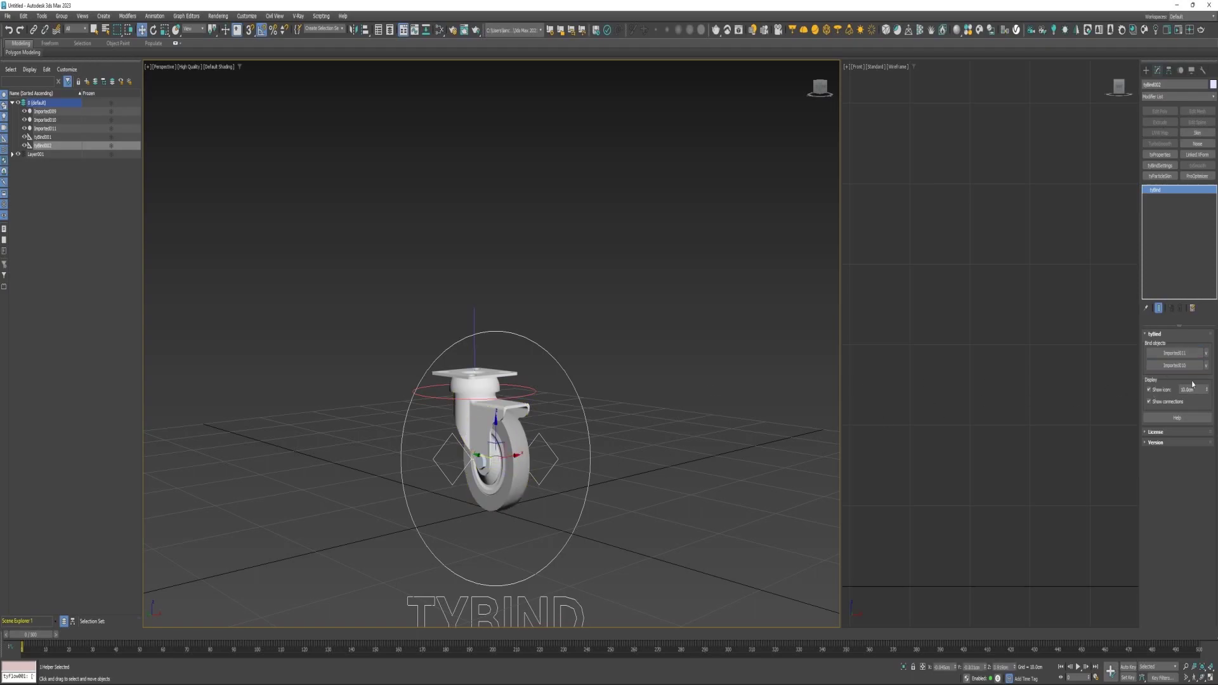
{"action": "left_click", "coordinate": [1158, 175]}
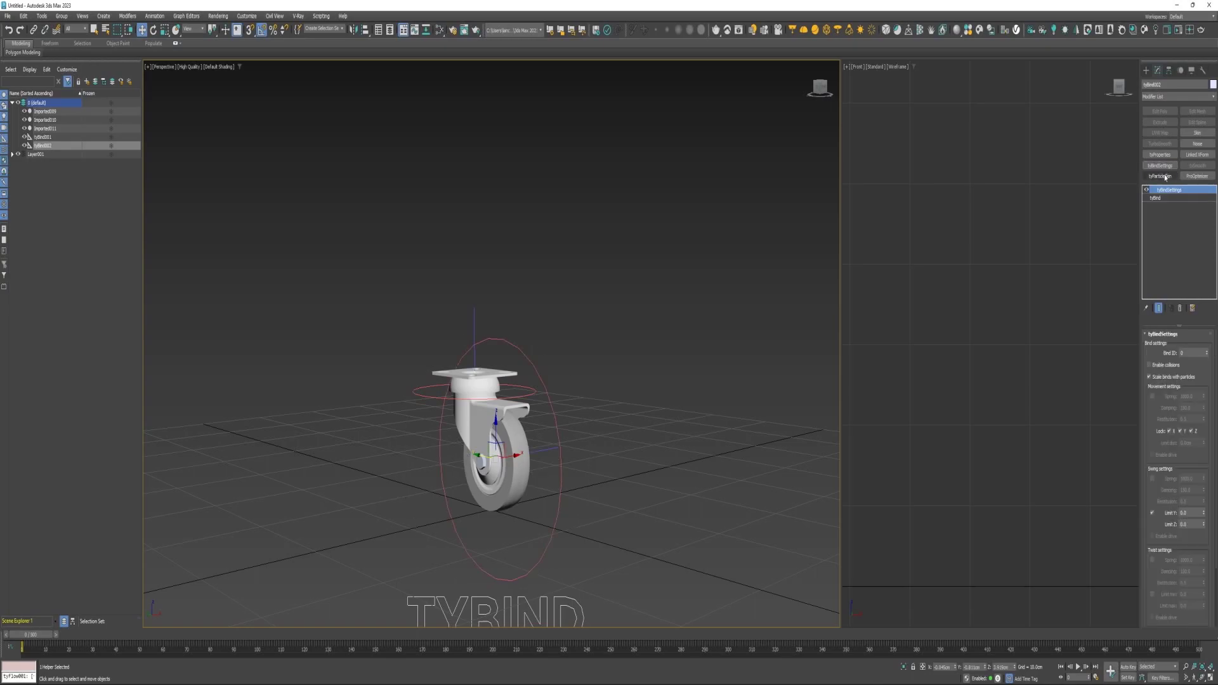
{"action": "scroll", "scroll_direction": "down", "scroll_amount": 3}
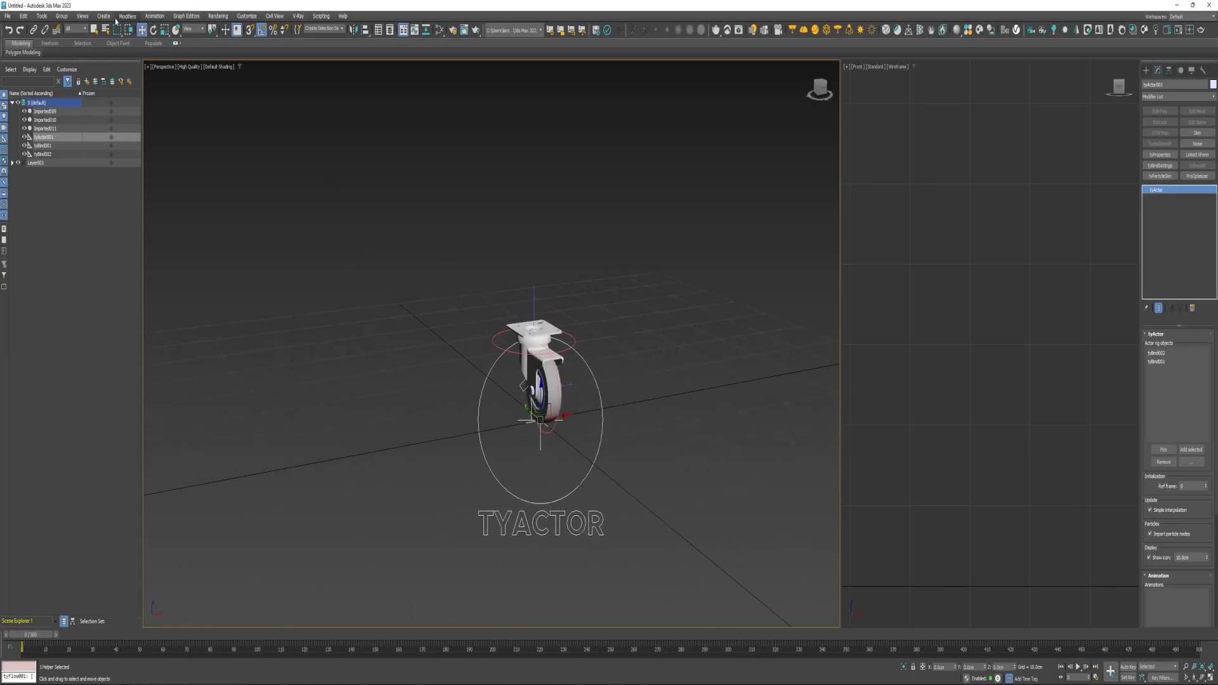
Step: Place a Point helper and clone copies of it around the caster scene
{"action": "left_click", "coordinate": [103, 16]}
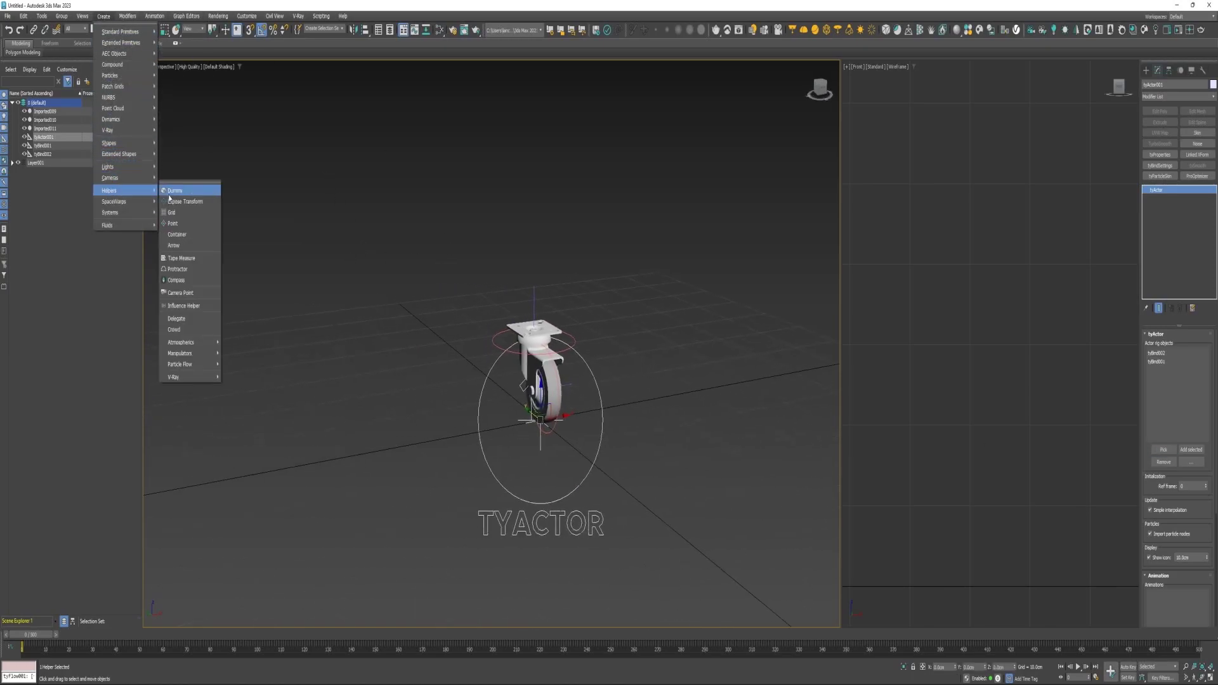
{"action": "mouse_move", "coordinate": [173, 223]}
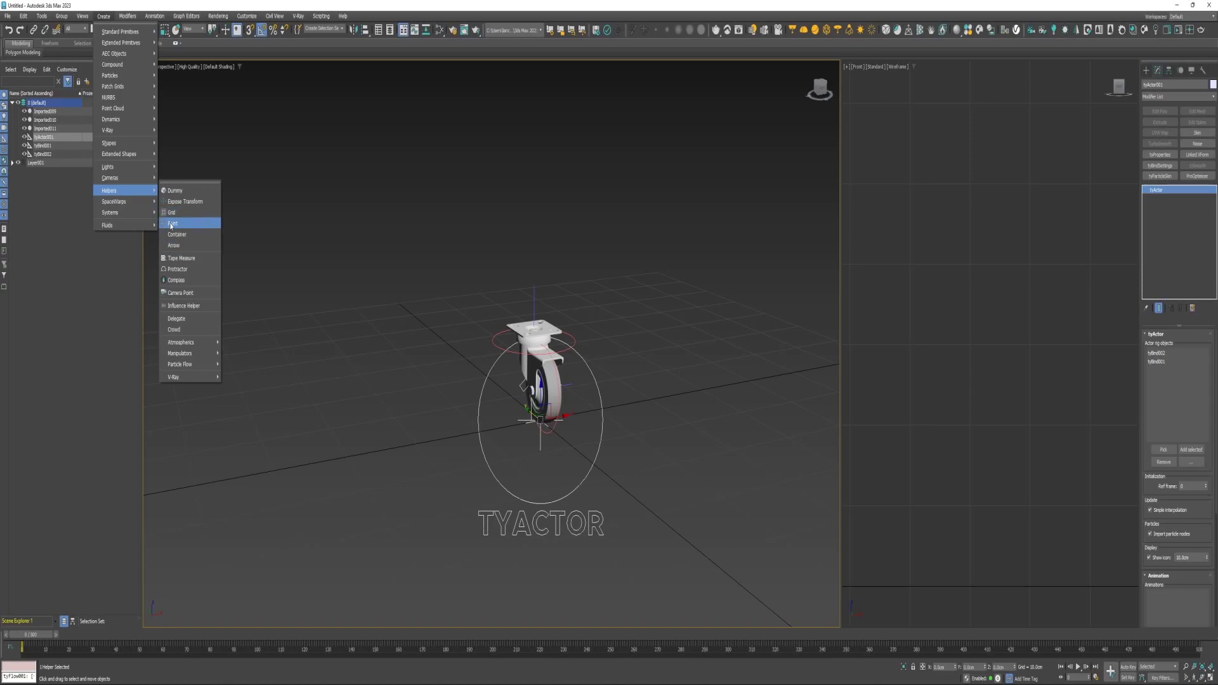
{"action": "left_click", "coordinate": [171, 224]}
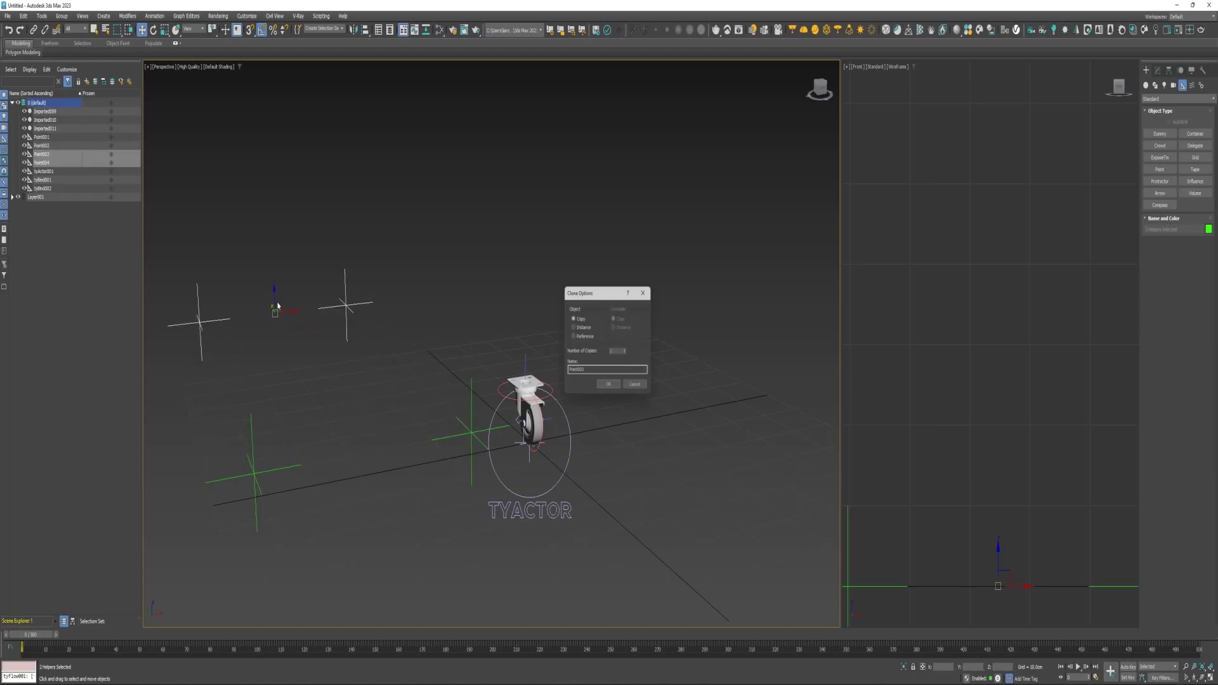
{"action": "left_click", "coordinate": [609, 383]}
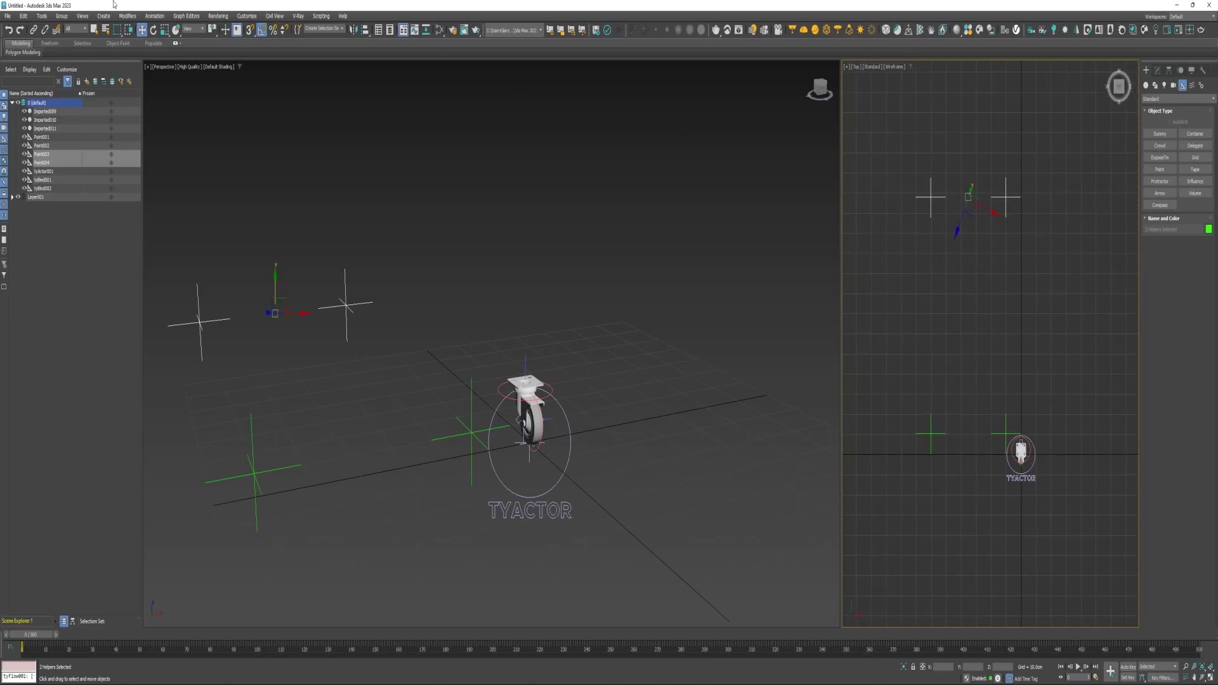
{"action": "left_click", "coordinate": [102, 15]}
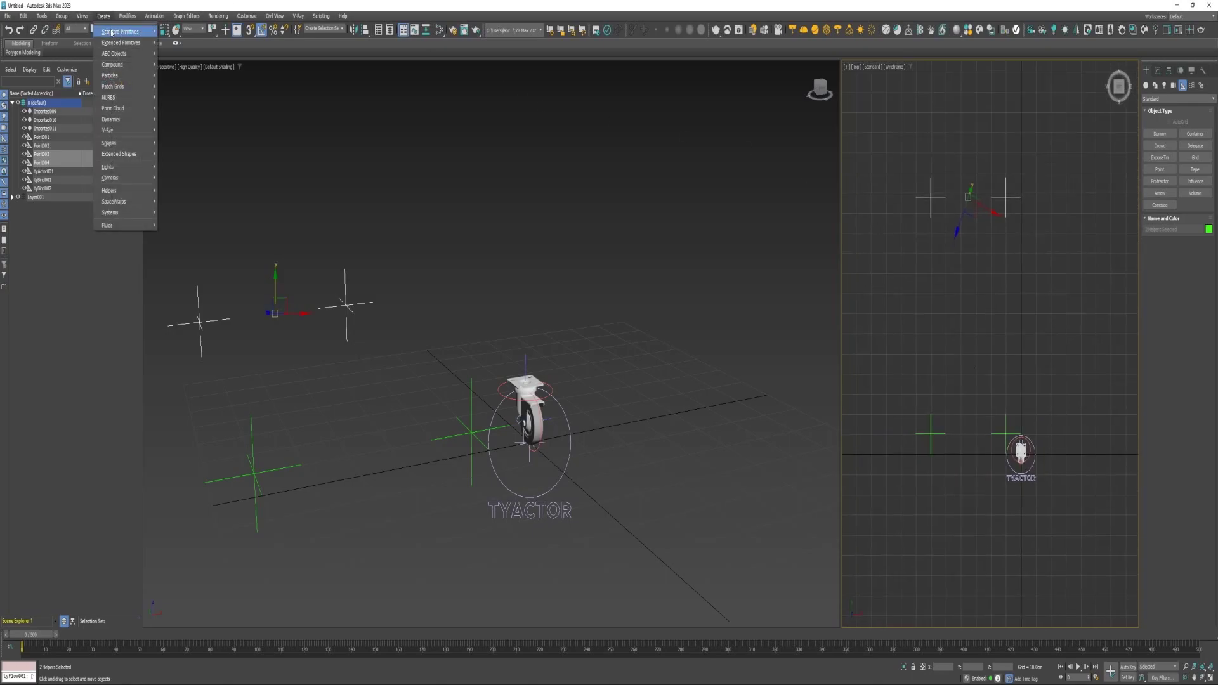
Step: Create Box001 from the standard primitives and clone another Point helper copy
{"action": "left_click", "coordinate": [120, 30]}
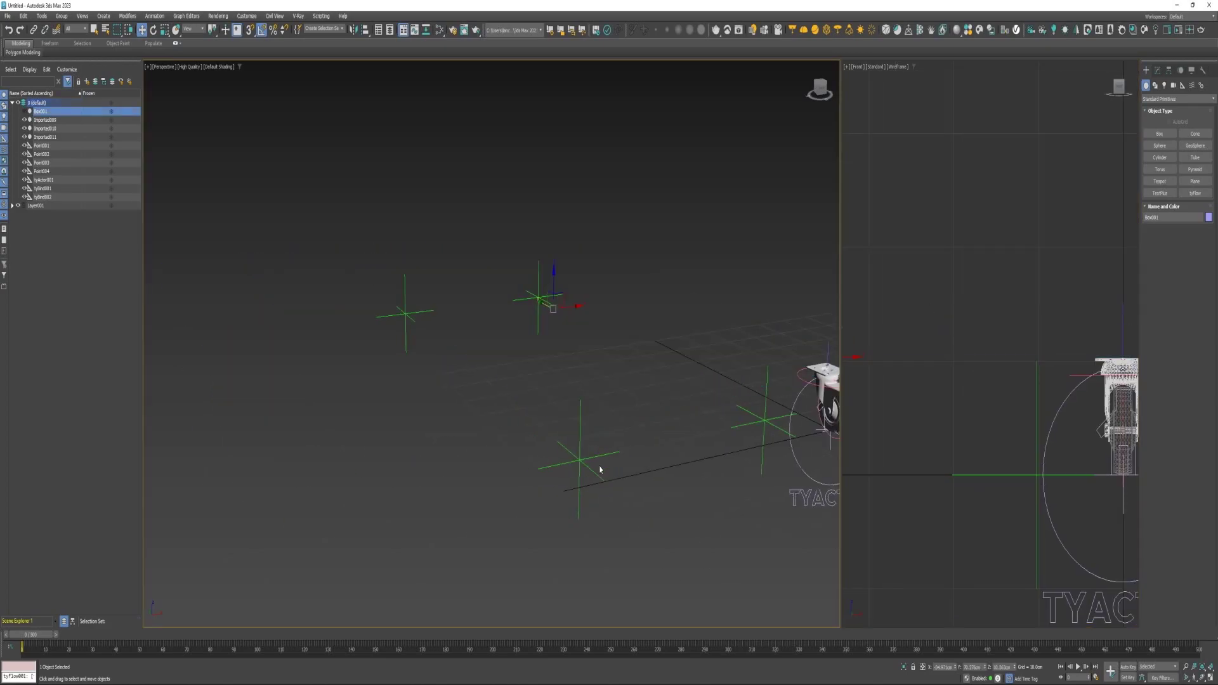
{"action": "left_click", "coordinate": [580, 454]}
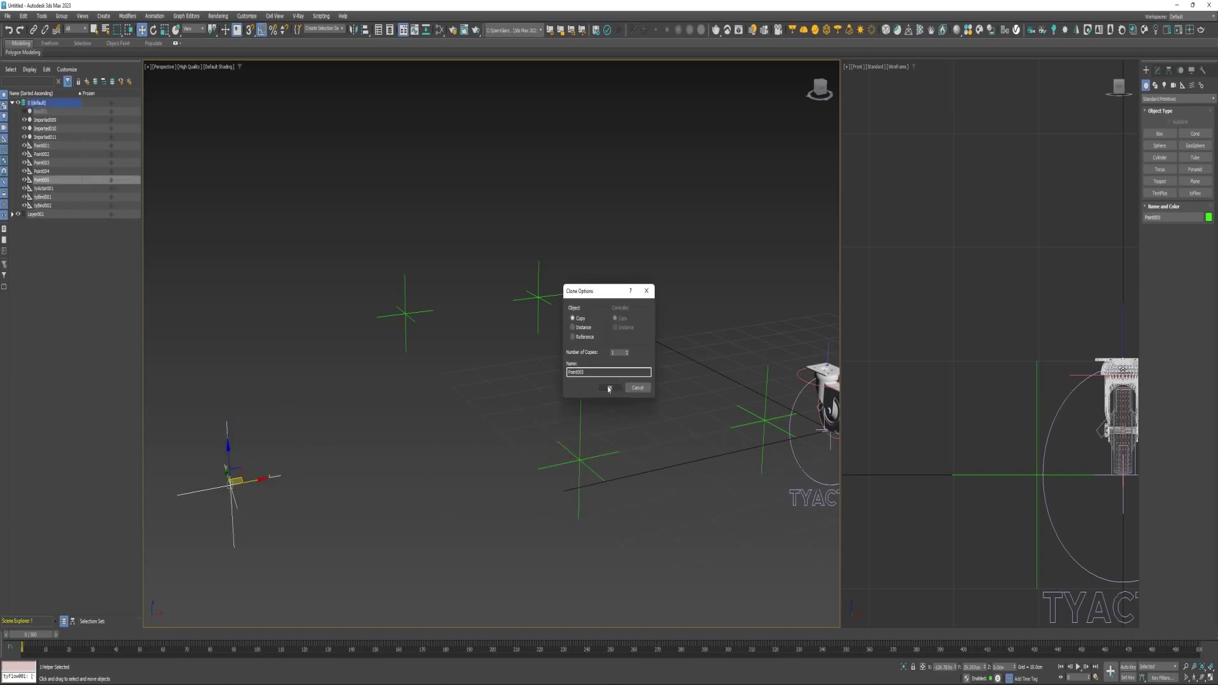
{"action": "left_click", "coordinate": [607, 388]}
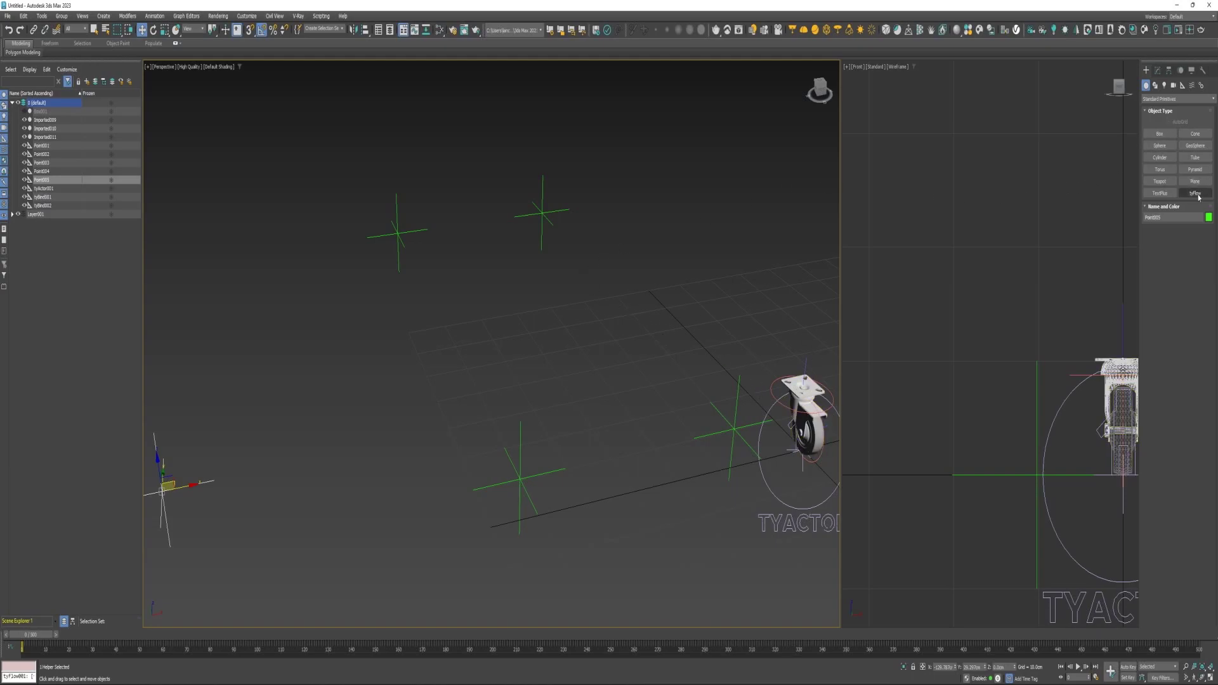
Step: Place a tyFlow whose event births 4 particles with a Position Object operator on the points
{"action": "left_click", "coordinate": [1195, 193]}
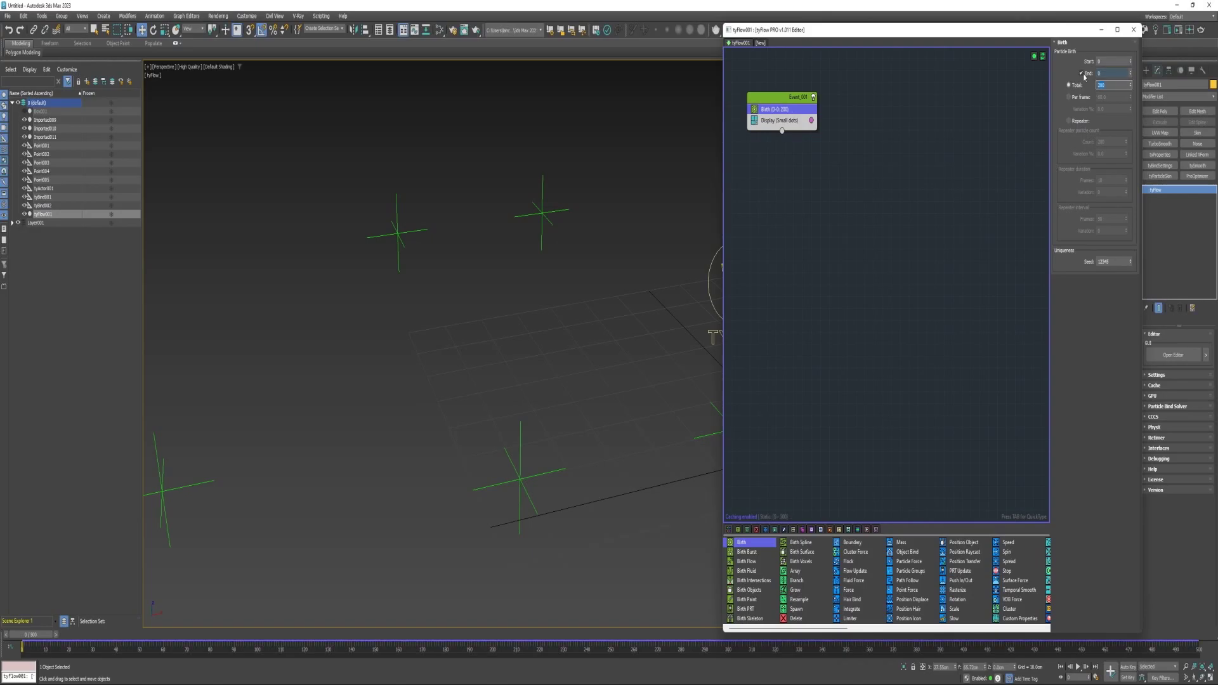
{"action": "type", "text": "4"}
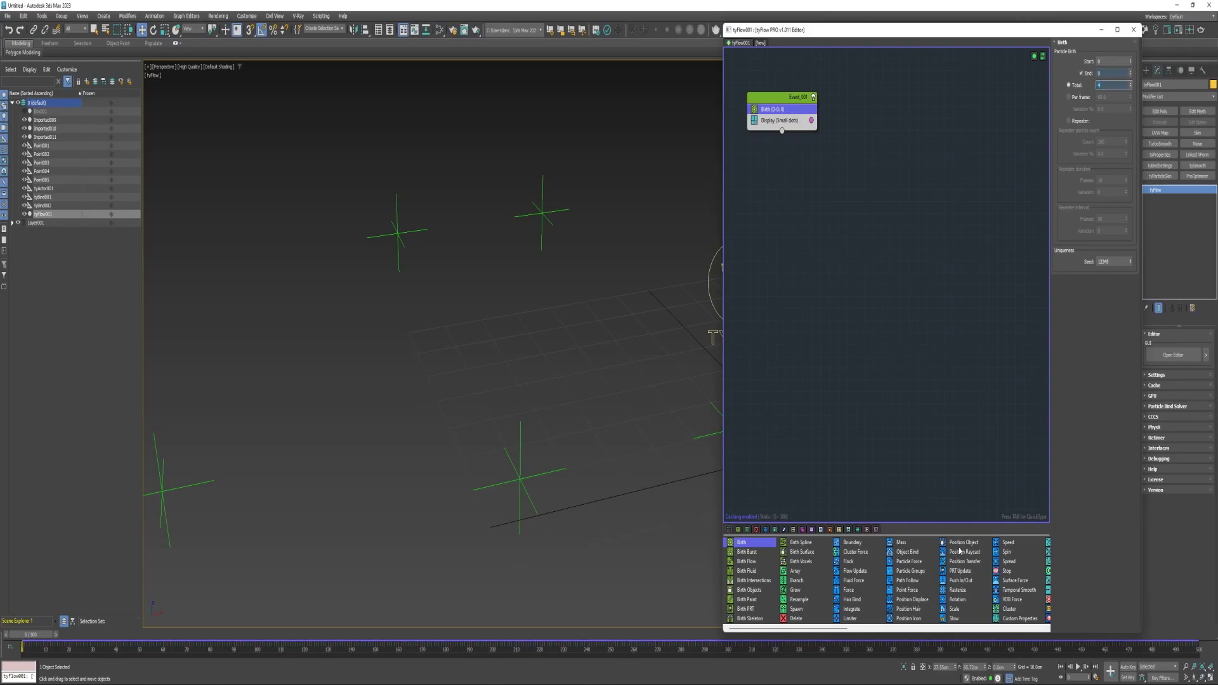
{"action": "left_click", "coordinate": [963, 541]}
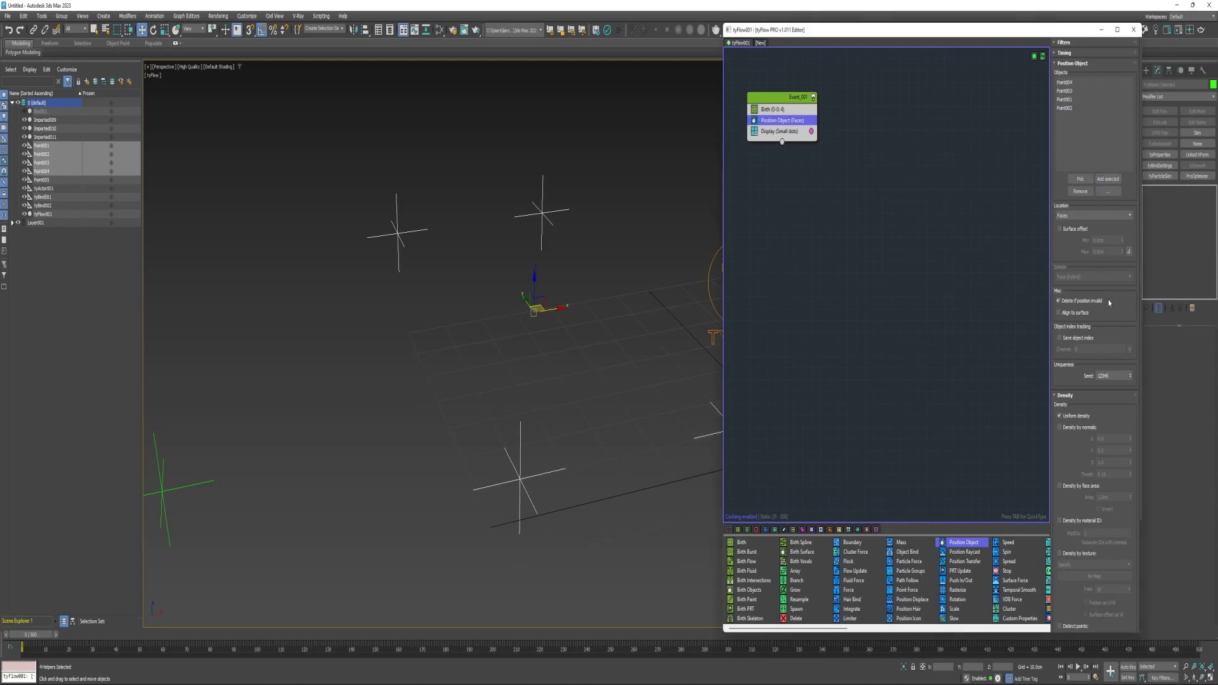
Step: Position particles on helper pivots in order and add a tyActor operator shown as geometry
{"action": "left_click", "coordinate": [1091, 216]}
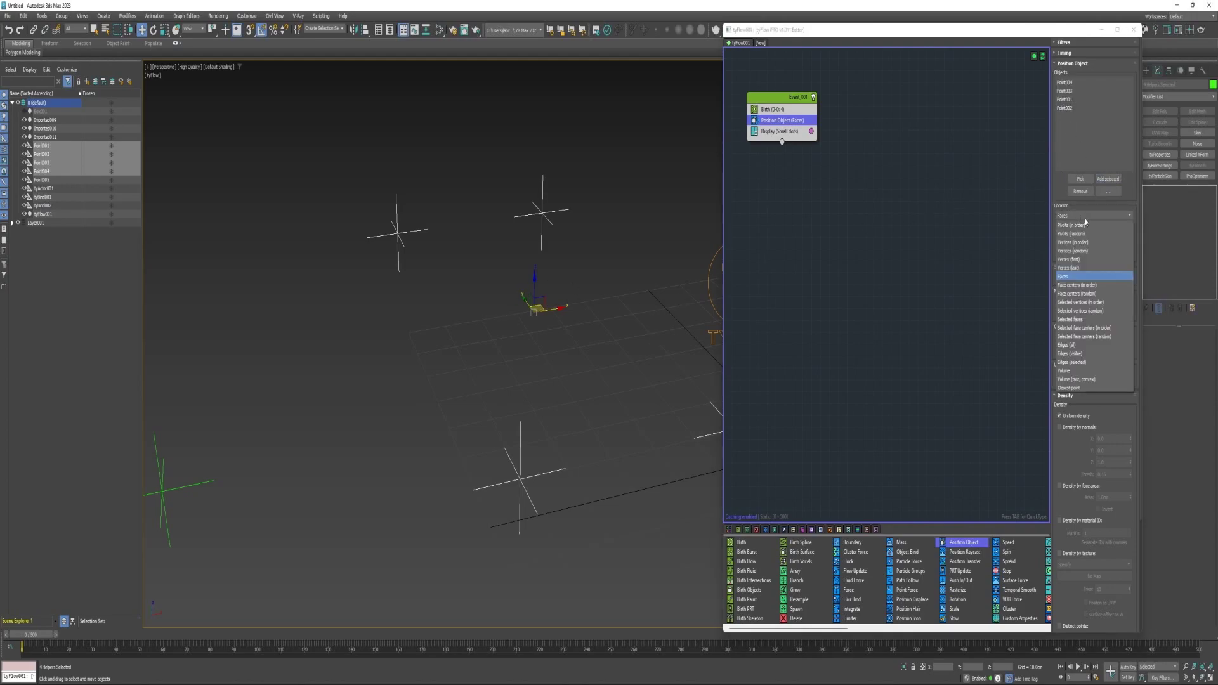
{"action": "left_click", "coordinate": [1073, 233]}
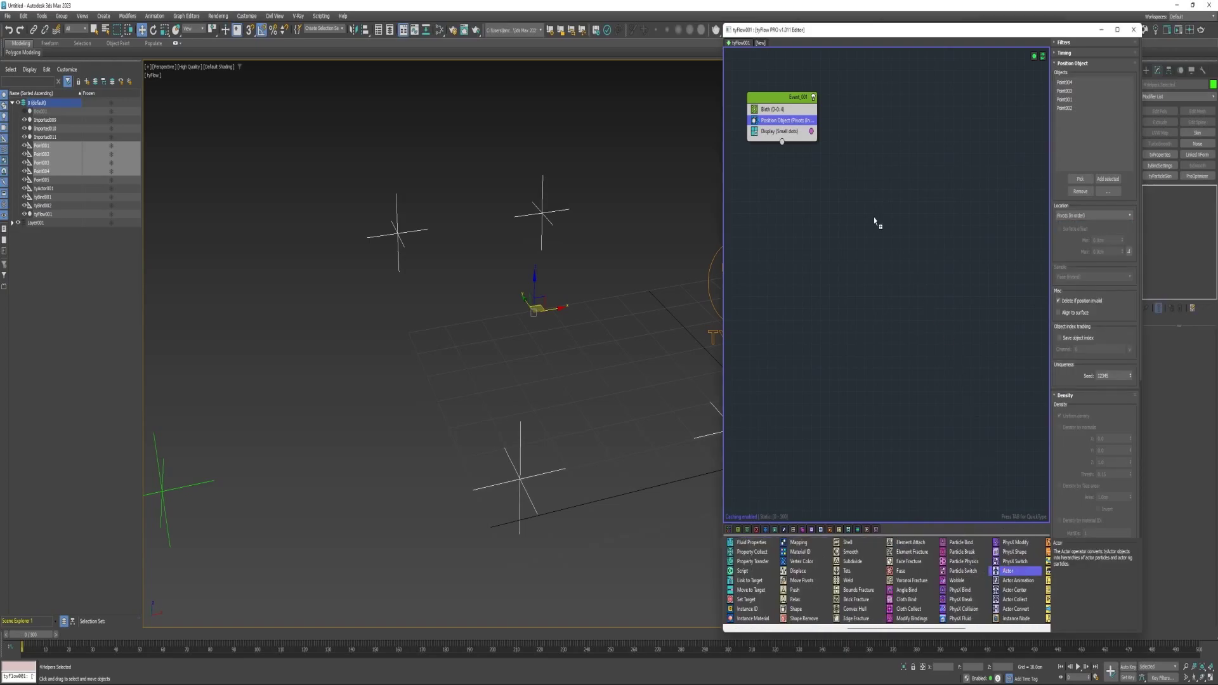
{"action": "left_click", "coordinate": [780, 142]}
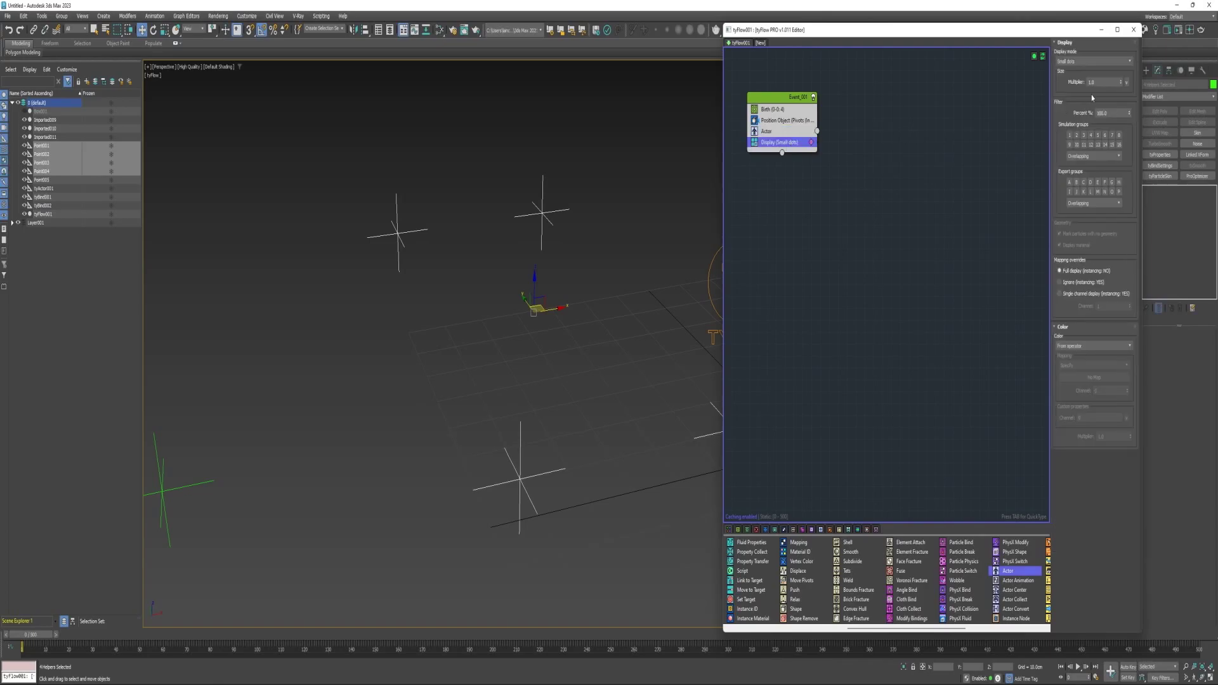
{"action": "left_click", "coordinate": [1091, 61]}
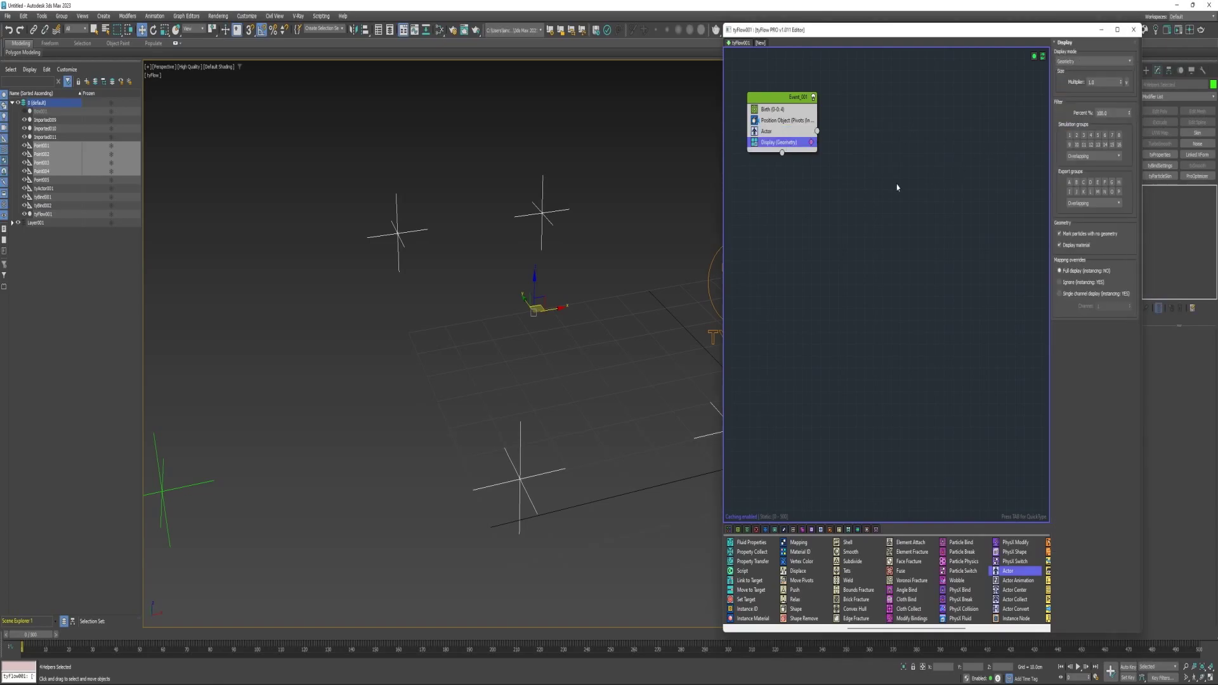
Step: Use the caster as the spawned actor and give it a convex-hull PhysX Shape and tyBind operator
{"action": "left_click", "coordinate": [767, 130]}
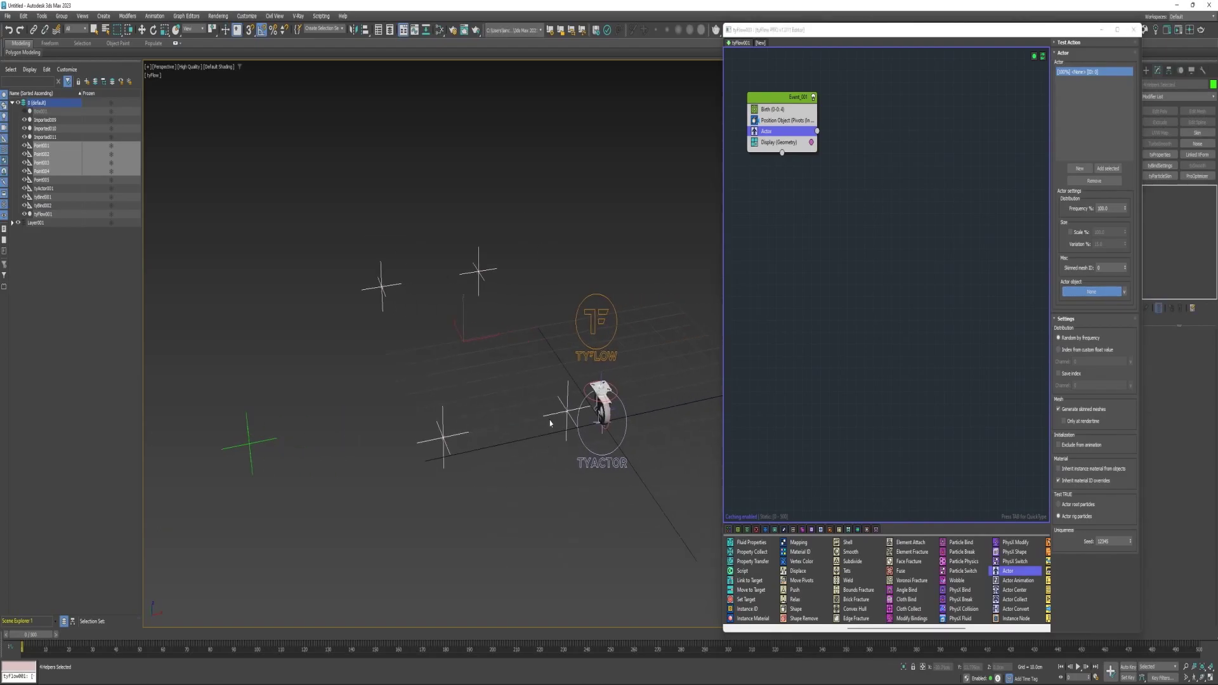
{"action": "left_click", "coordinate": [1091, 292]}
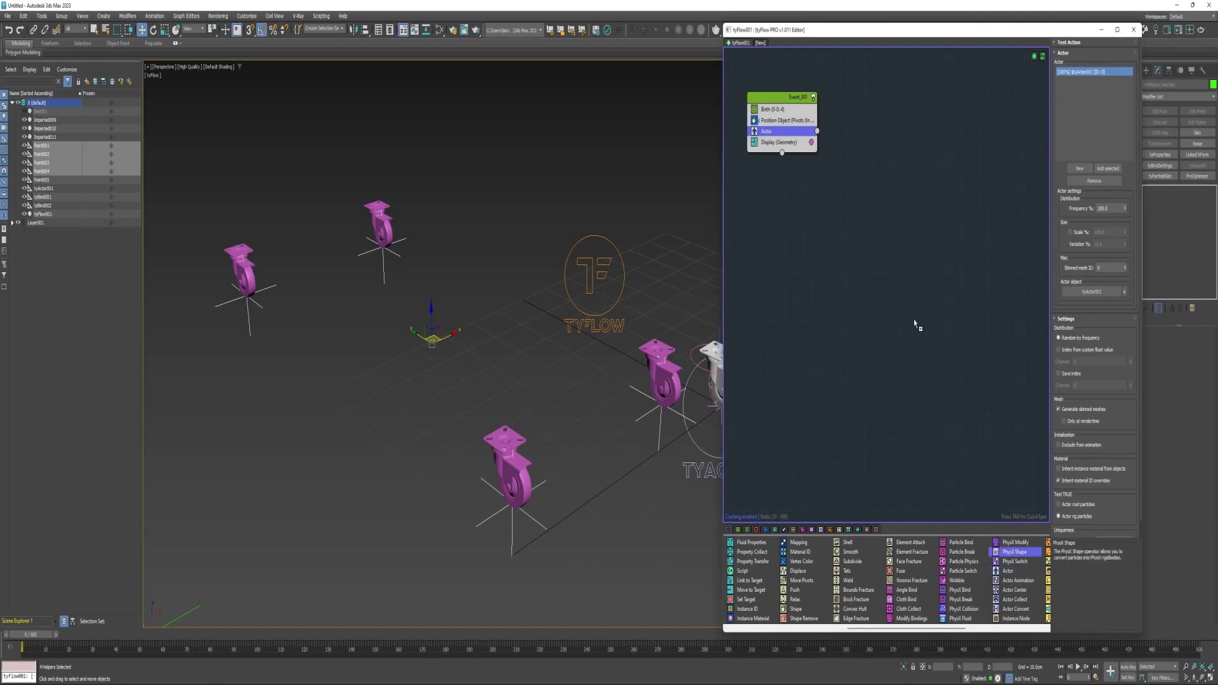
{"action": "left_click", "coordinate": [1014, 552]}
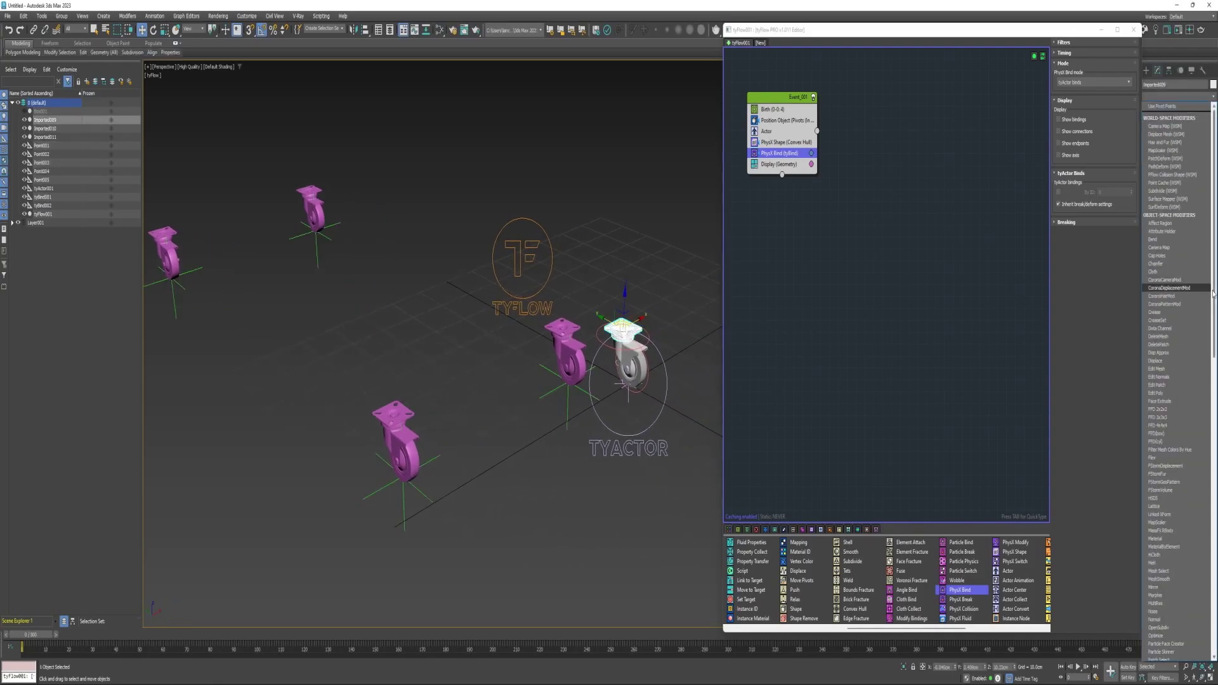
Step: Add a Property Test on the wheel custom-float channel, Equal to, routing wheels to a Wheels event
{"action": "scroll", "scroll_direction": "down", "scroll_amount": 3}
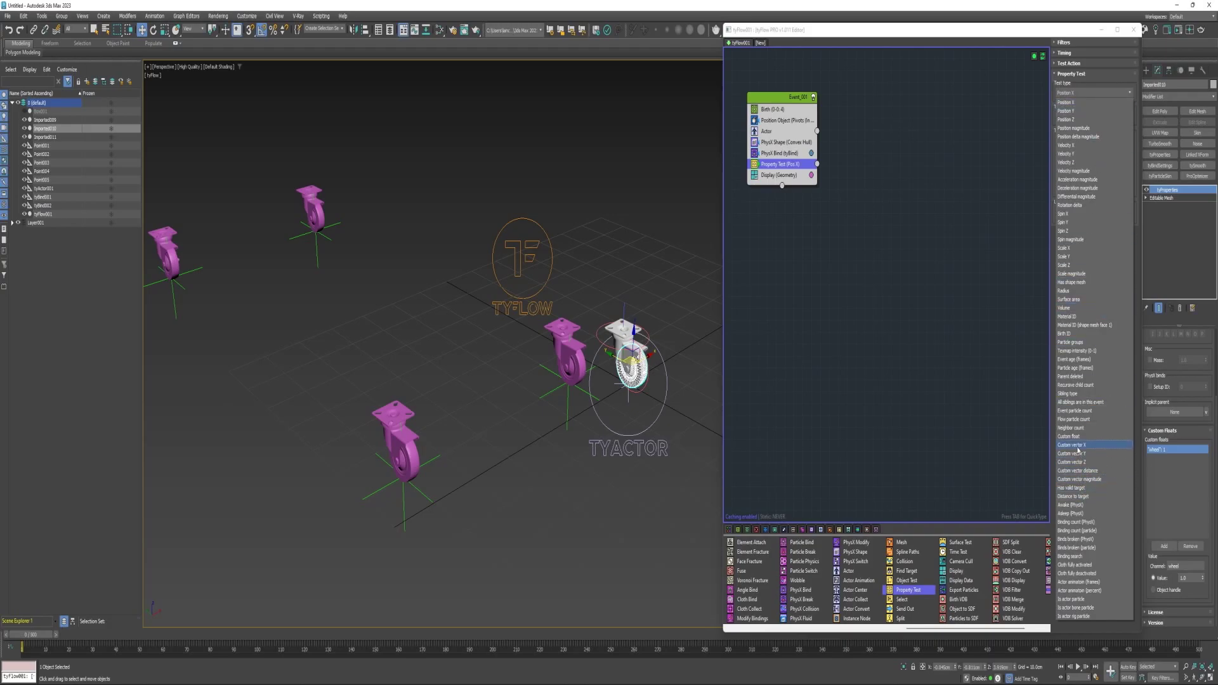
{"action": "left_click", "coordinate": [1091, 92]}
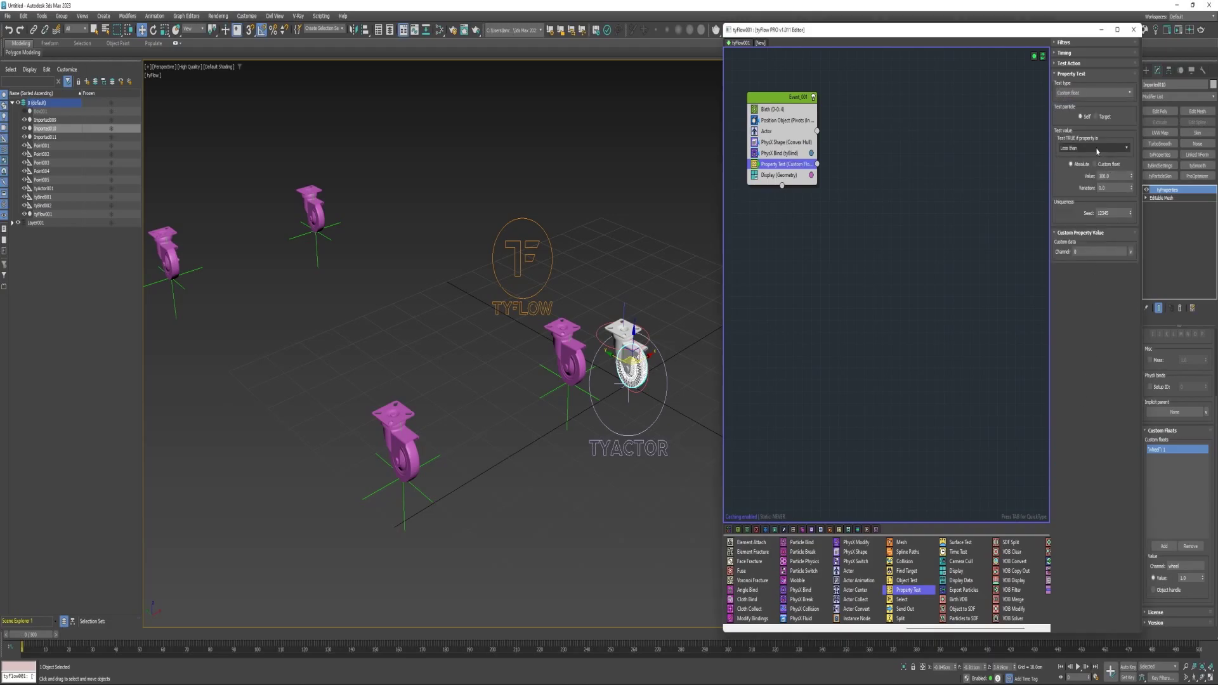
{"action": "left_click", "coordinate": [1091, 147]}
{"action": "type", "text": "1"}
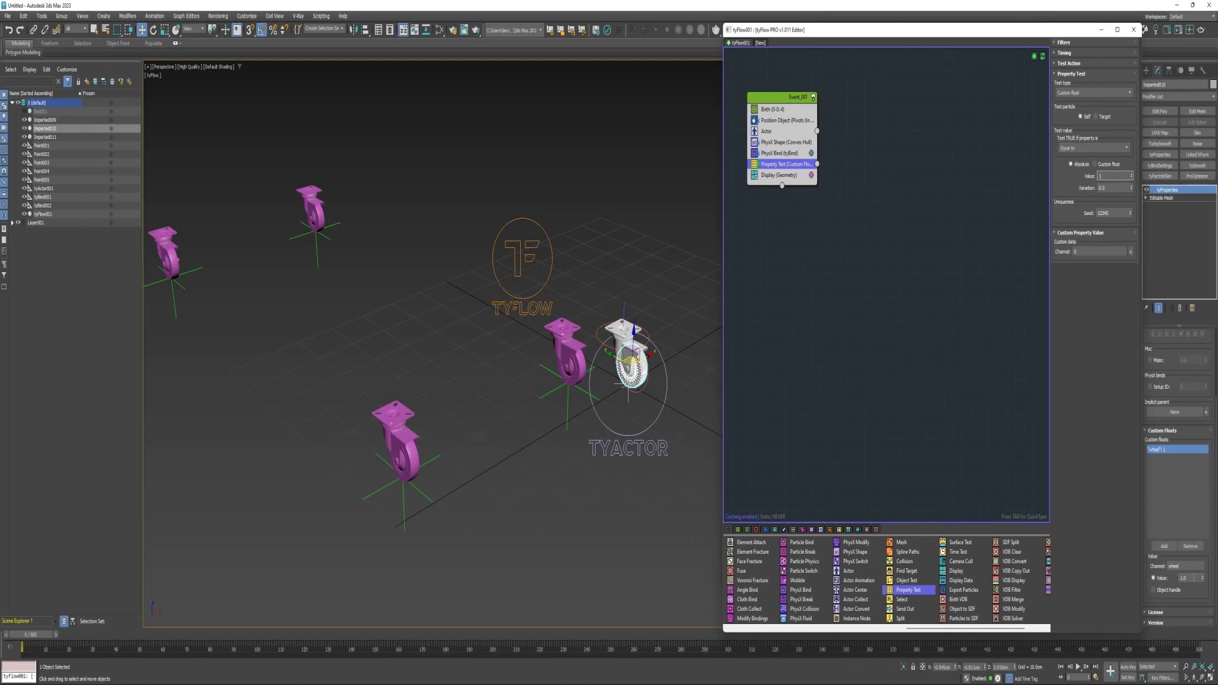
{"action": "left_click", "coordinate": [1131, 251]}
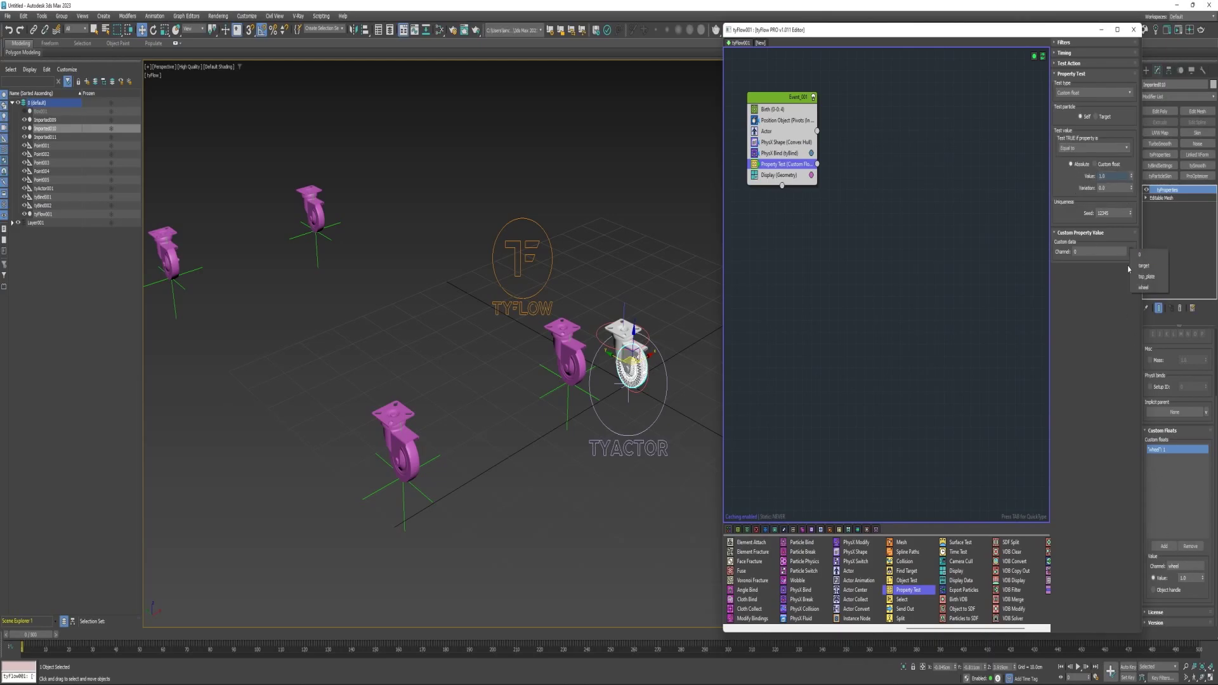
{"action": "mouse_move", "coordinate": [1148, 288]}
{"action": "type", "text": "Wheel"}
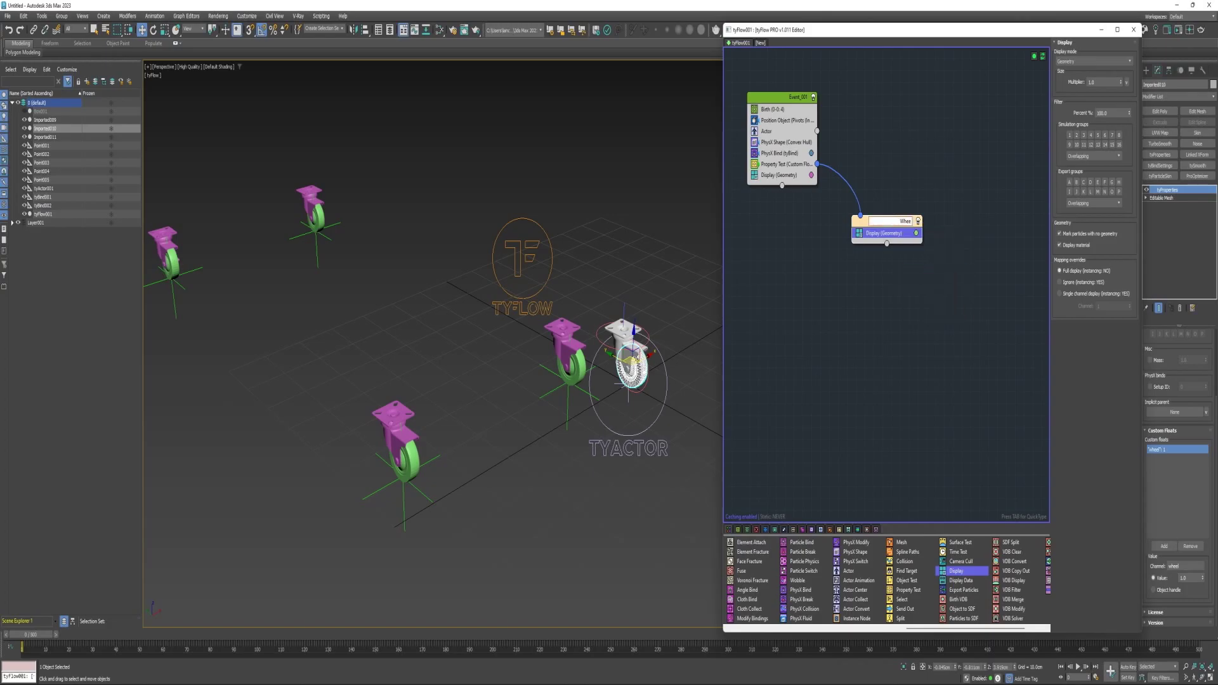
Step: Duplicate the Property Test to route plates to Top_Plate and assign particle groups per event
{"action": "left_click", "coordinate": [780, 163]}
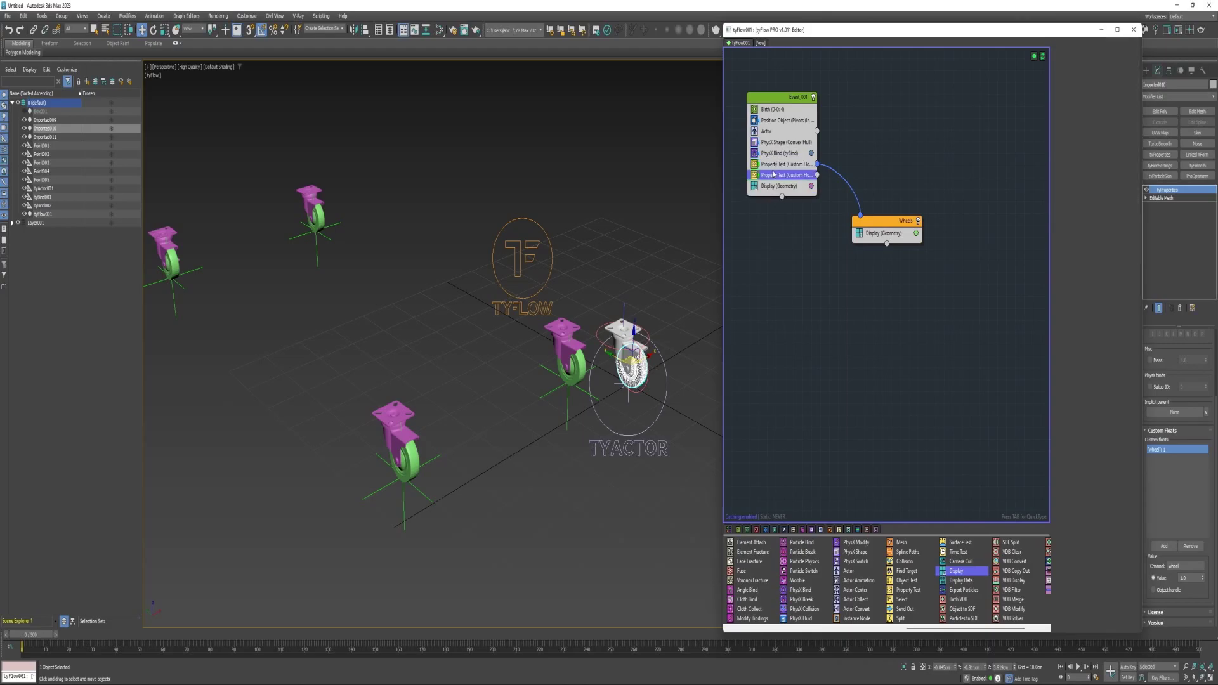
{"action": "left_click", "coordinate": [784, 175]}
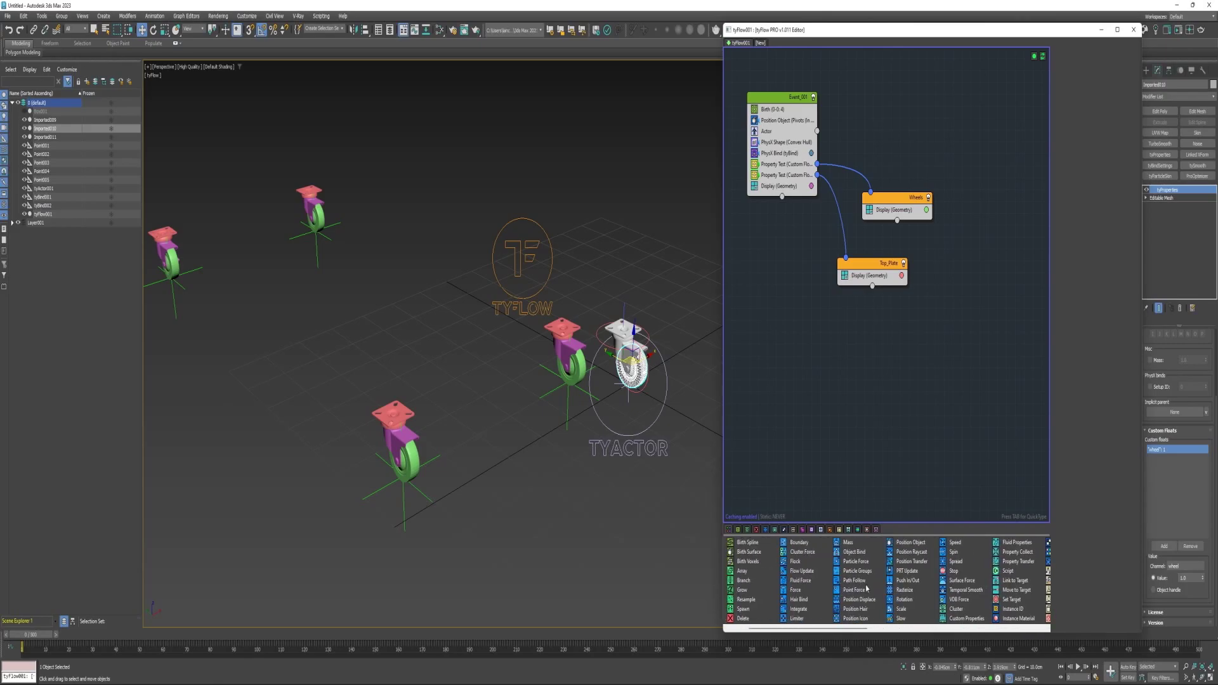
{"action": "mouse_move", "coordinate": [856, 571]}
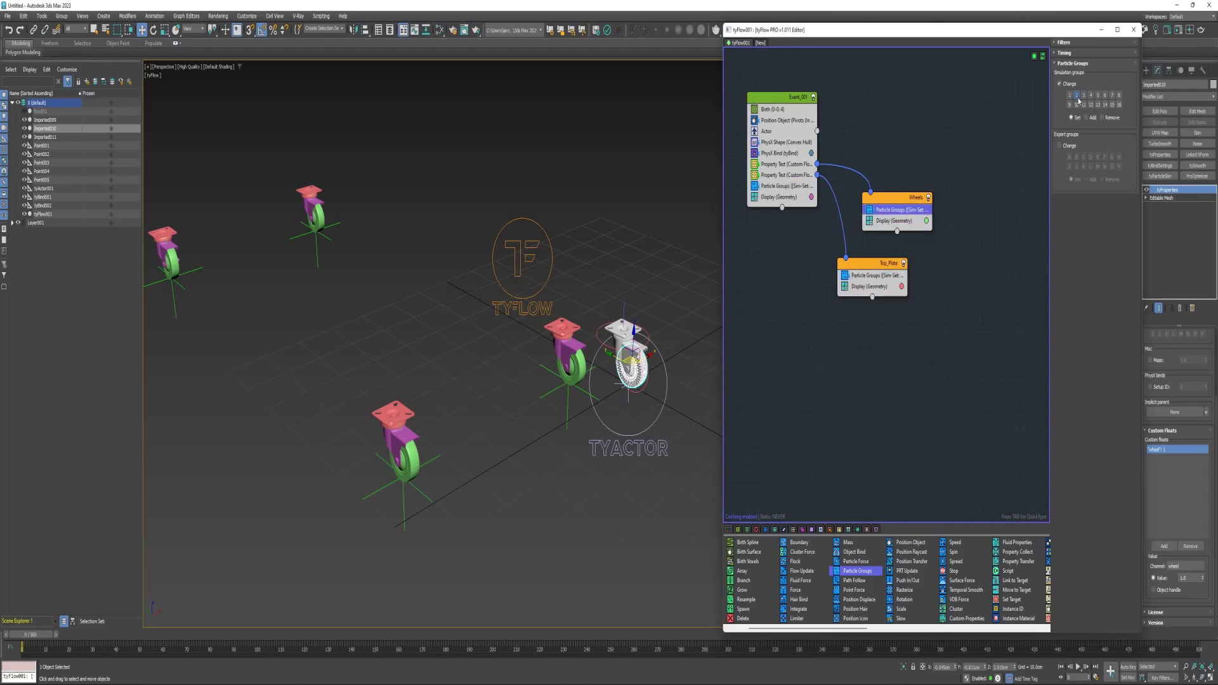
{"action": "left_click", "coordinate": [784, 187]}
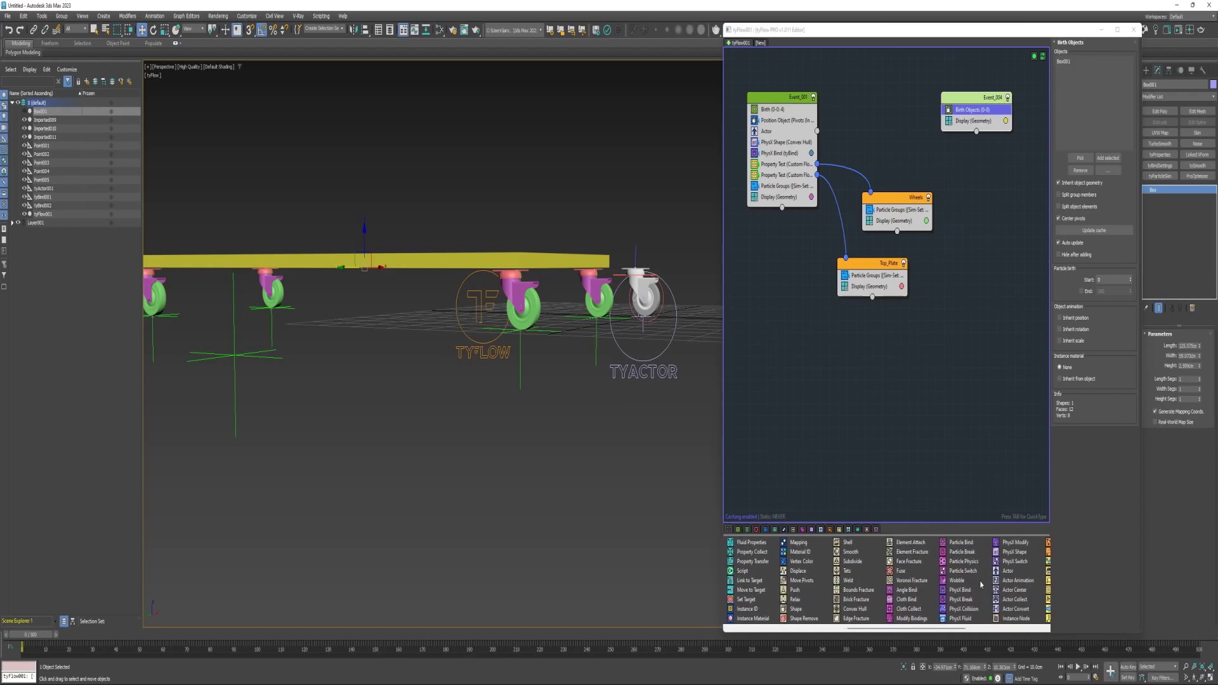
{"action": "mouse_move", "coordinate": [1013, 552]}
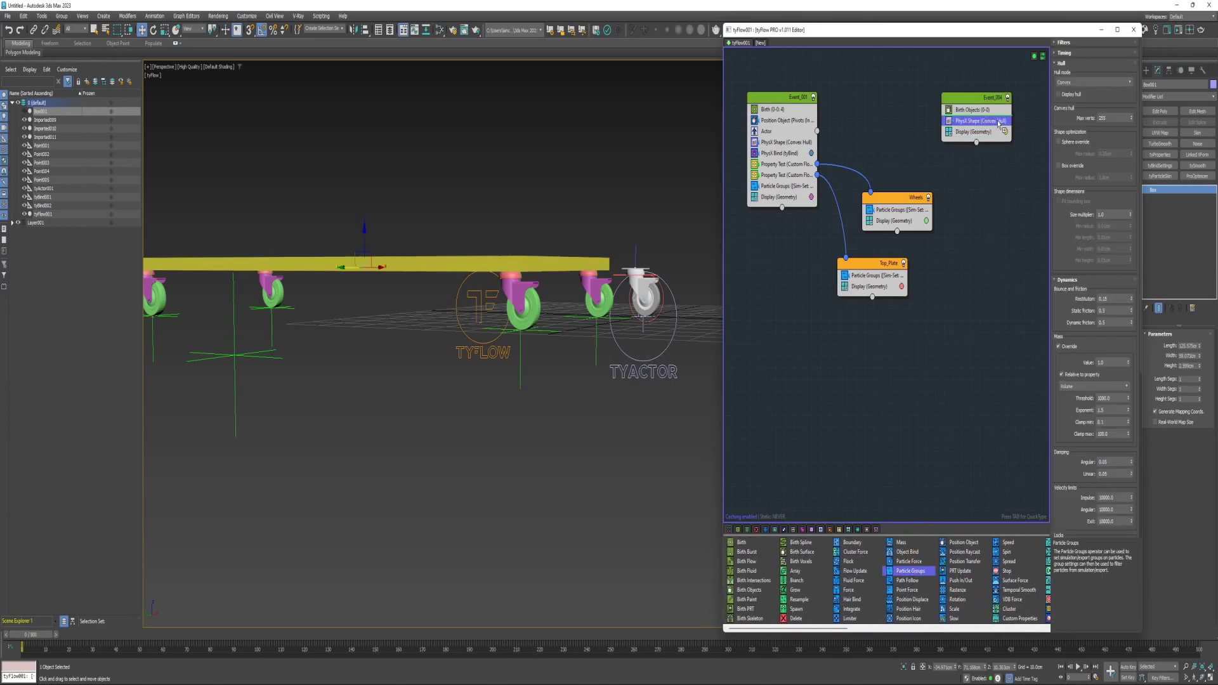
Step: Give the box event particle groups and add a glue PhysX Bind to the Top_Plate event
{"action": "left_click", "coordinate": [977, 131]}
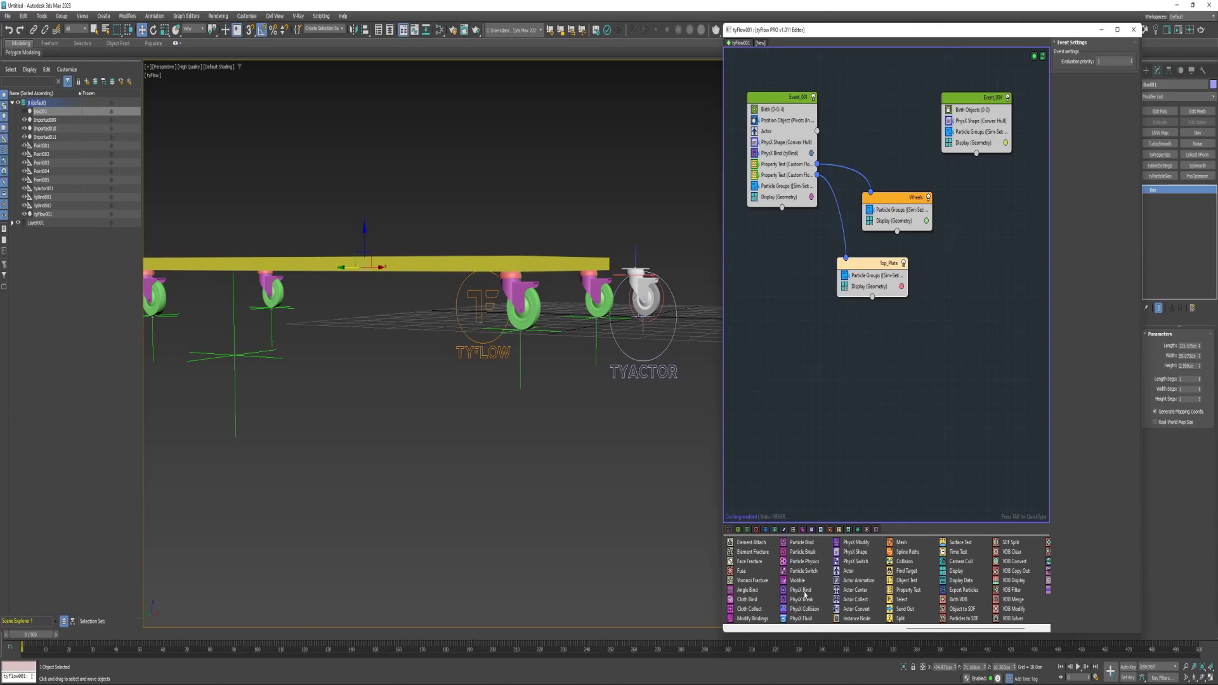
{"action": "left_click", "coordinate": [798, 590]}
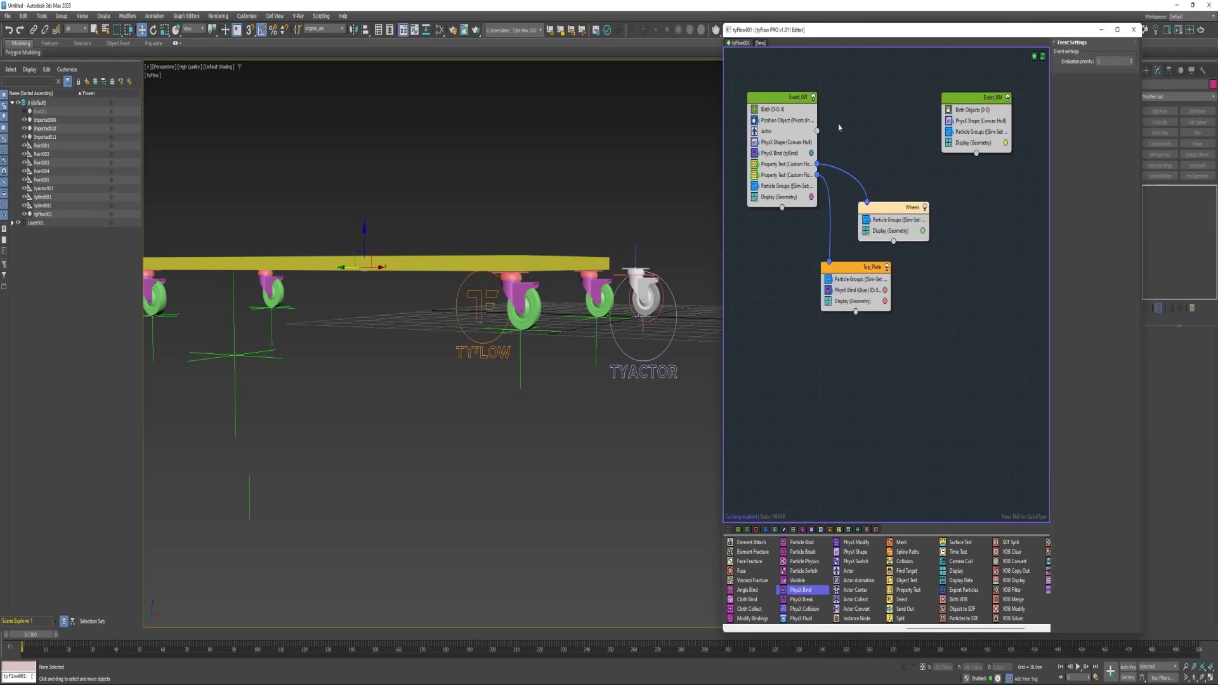
Step: Rename Event_001 to Casters and Event_004 to Base
{"action": "double_click", "coordinate": [780, 98]}
{"action": "type", "text": "Castor"}
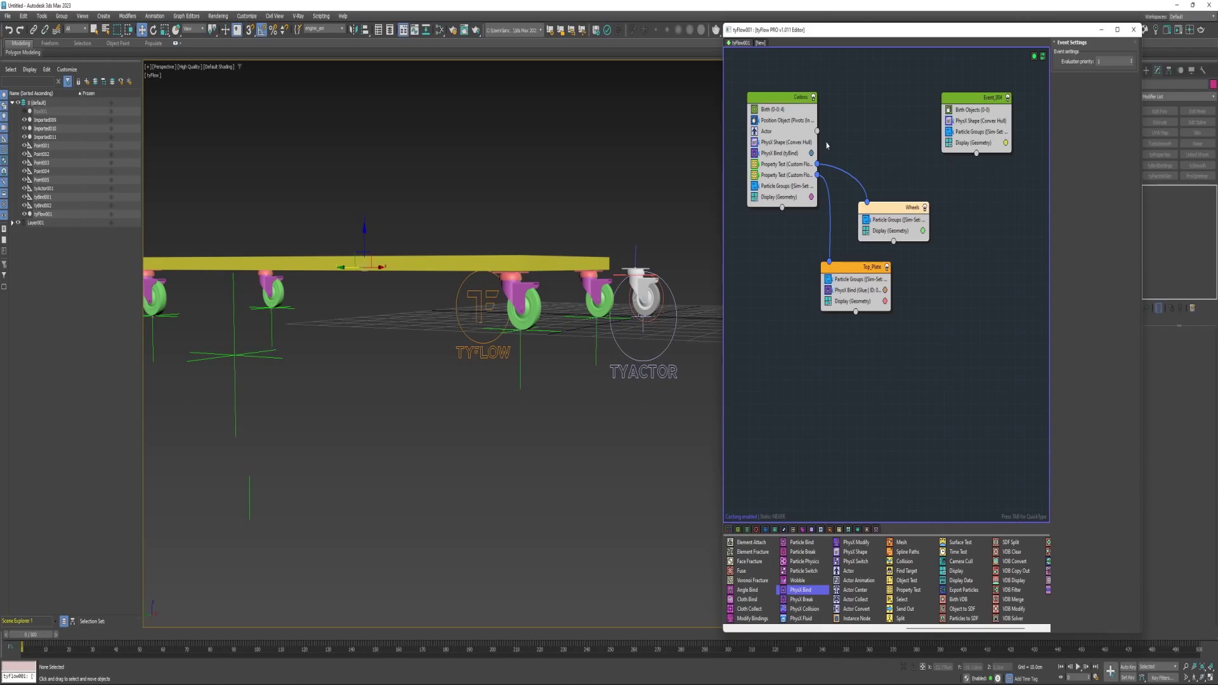
{"action": "right_click", "coordinate": [1002, 98]}
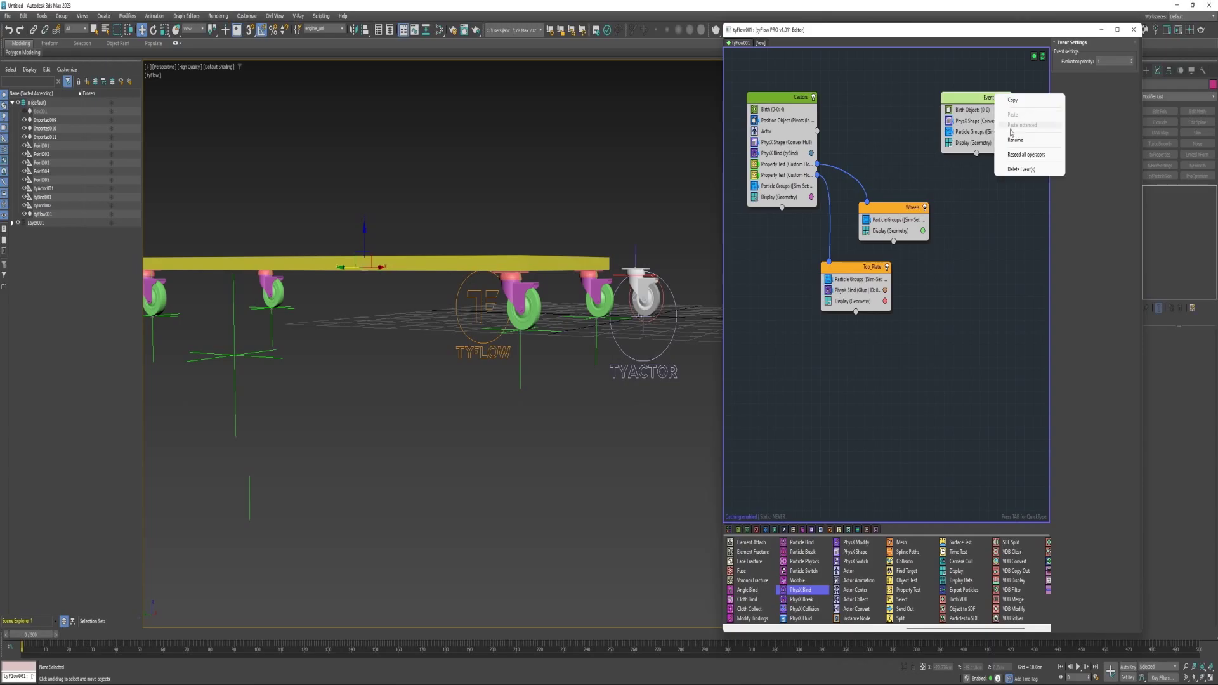
{"action": "left_click", "coordinate": [1016, 141]}
{"action": "type", "text": "Base"}
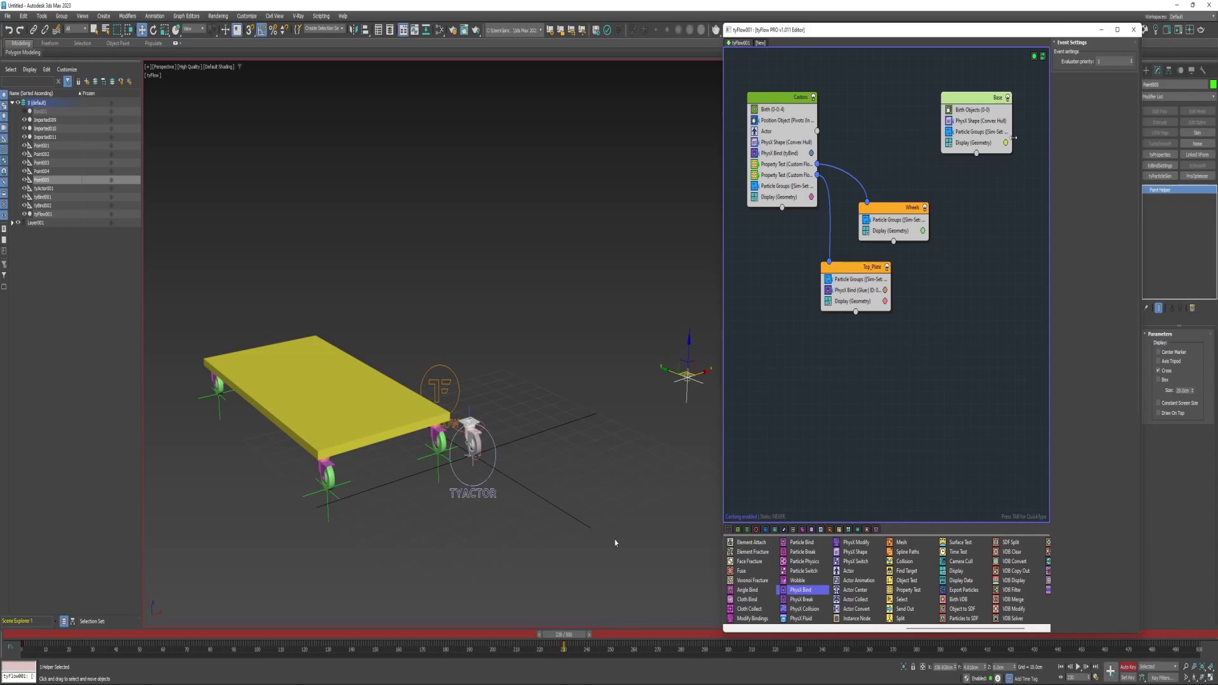
Step: With Auto Key on, key the point helper at a later frame in a new position
{"action": "left_click_drag", "start_coordinate": [559, 634], "coordinate": [690, 634]}
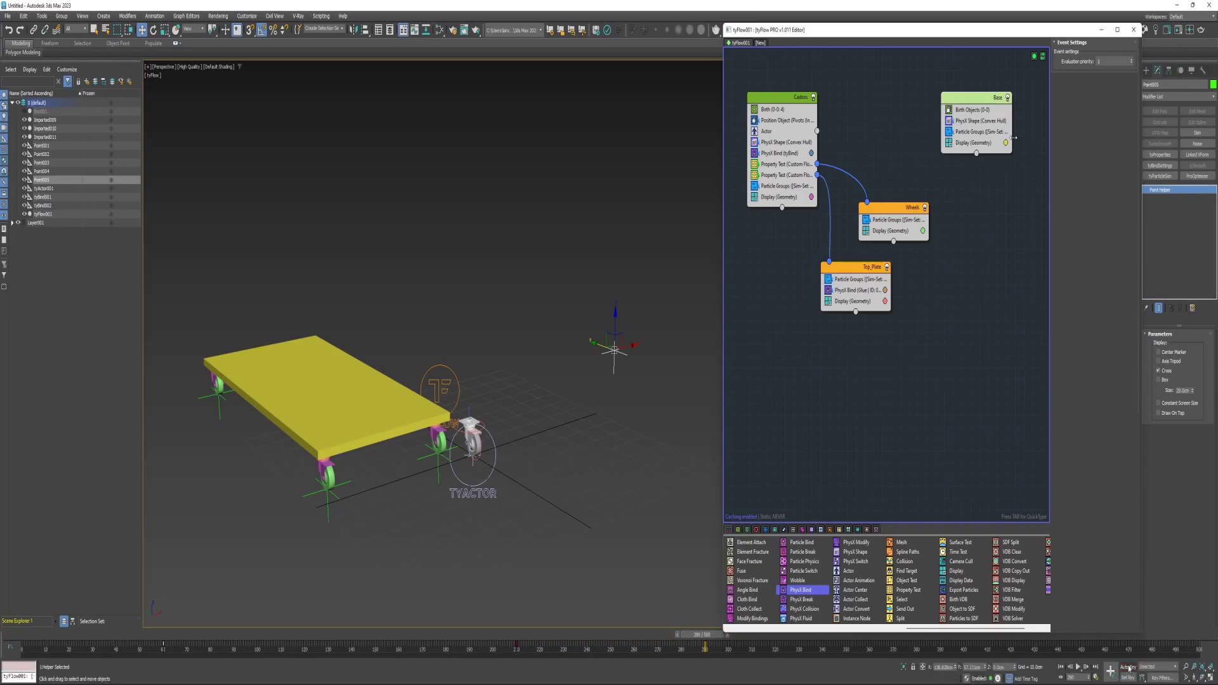
{"action": "left_click_drag", "start_coordinate": [697, 634], "coordinate": [136, 634]}
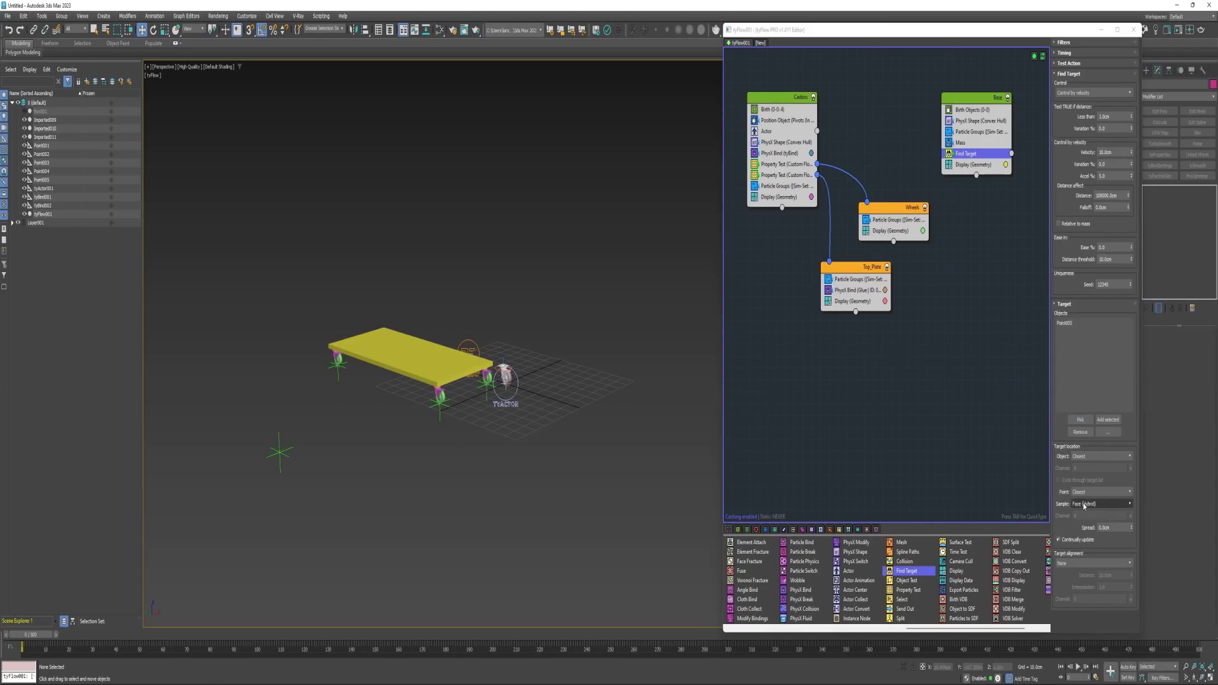
Step: Set the Find Target operator's Sample option for the point helper target
{"action": "left_click", "coordinate": [1102, 503]}
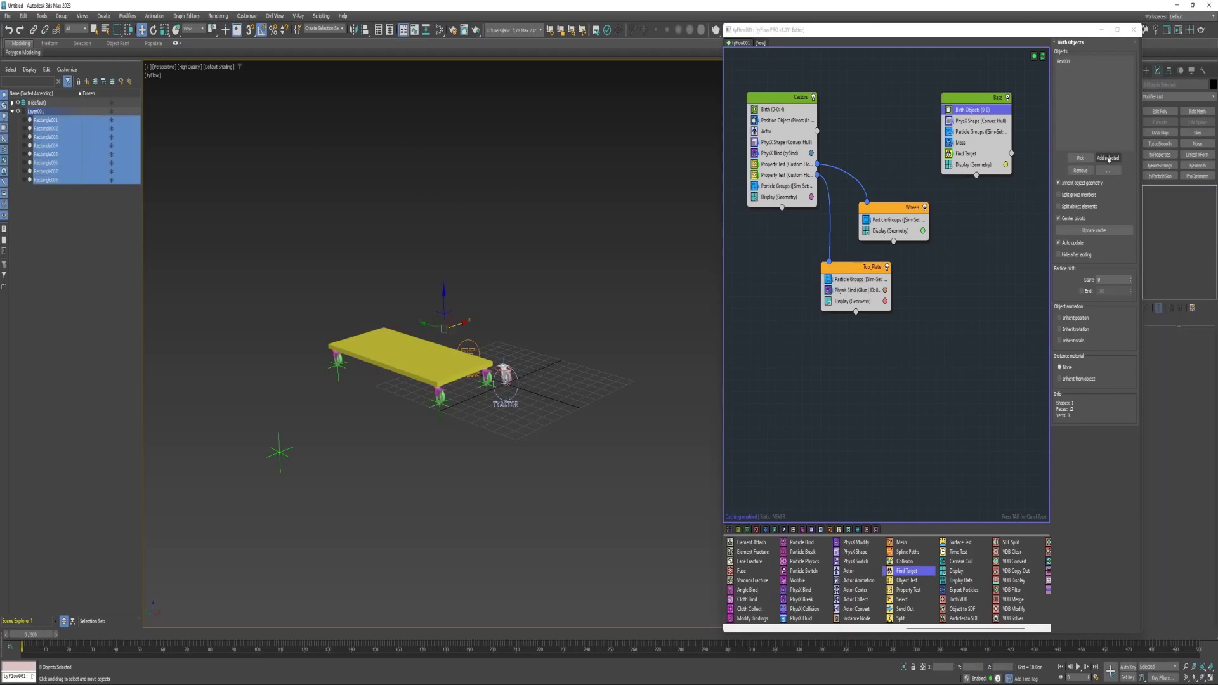
Step: Add the selected rectangle crates to Base's Birth Objects and scrub to check they ride along
{"action": "left_click", "coordinate": [1106, 157]}
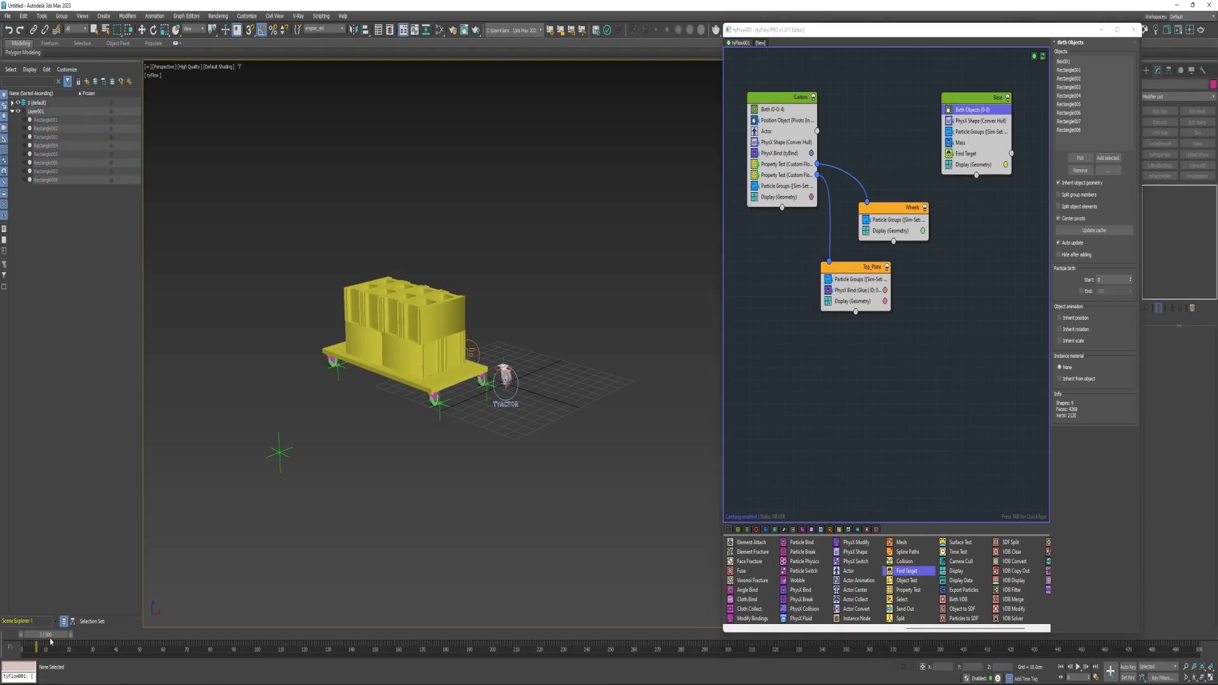
{"action": "left_click_drag", "start_coordinate": [43, 634], "coordinate": [128, 635]}
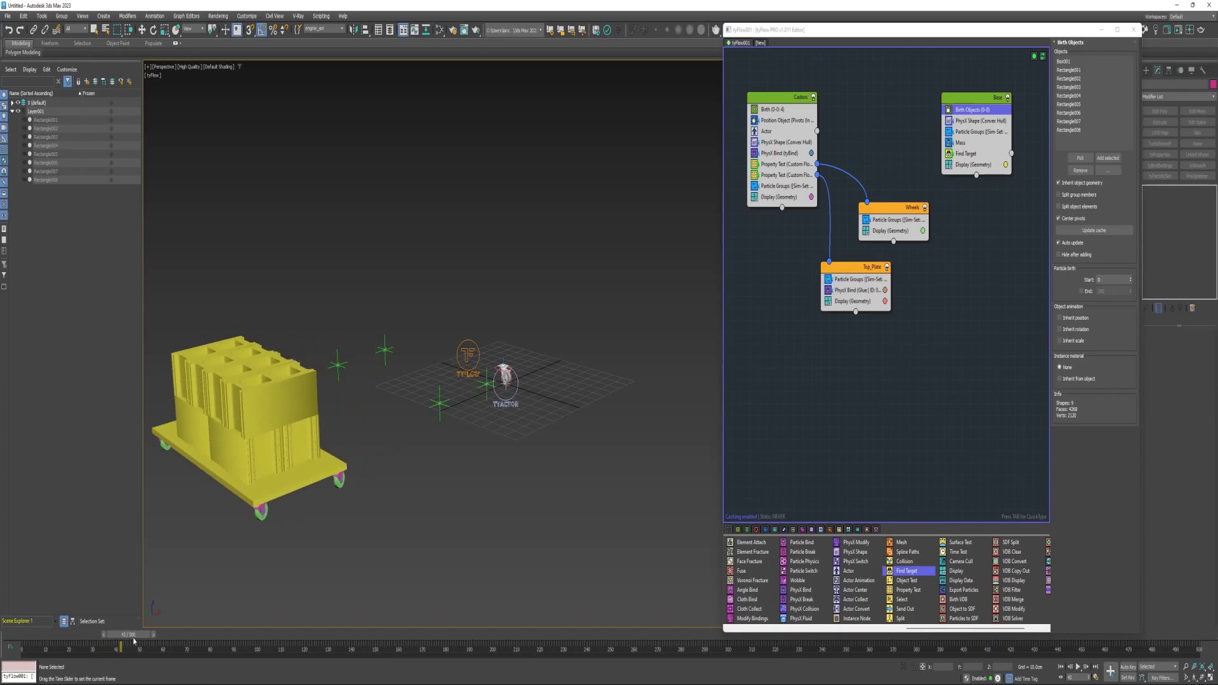
{"action": "left_click_drag", "start_coordinate": [132, 635], "coordinate": [235, 634]}
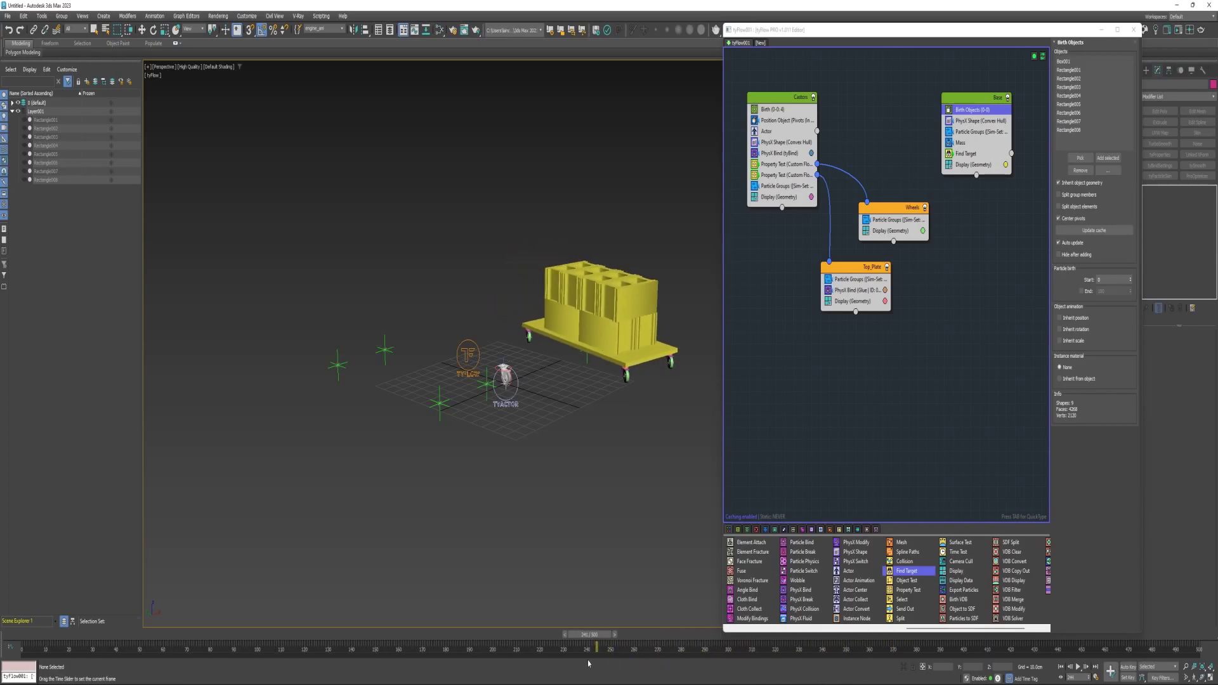
{"action": "left_click_drag", "start_coordinate": [594, 645], "coordinate": [184, 646]}
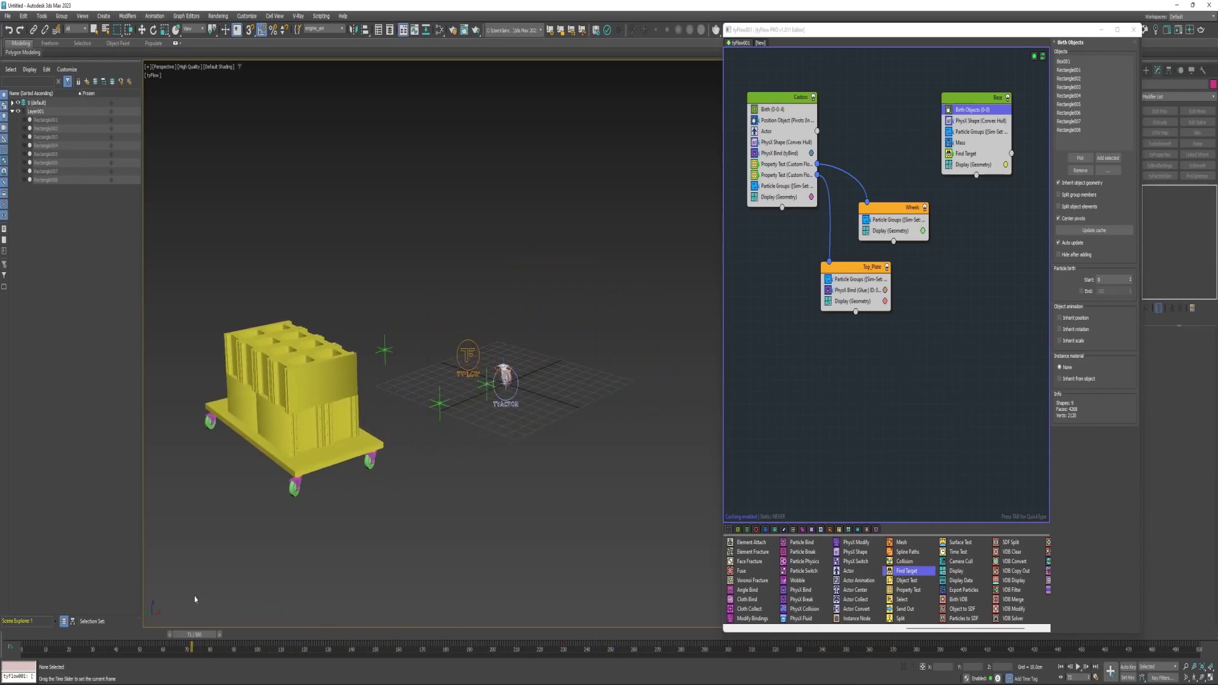
{"action": "left_click_drag", "start_coordinate": [183, 634], "coordinate": [124, 634]}
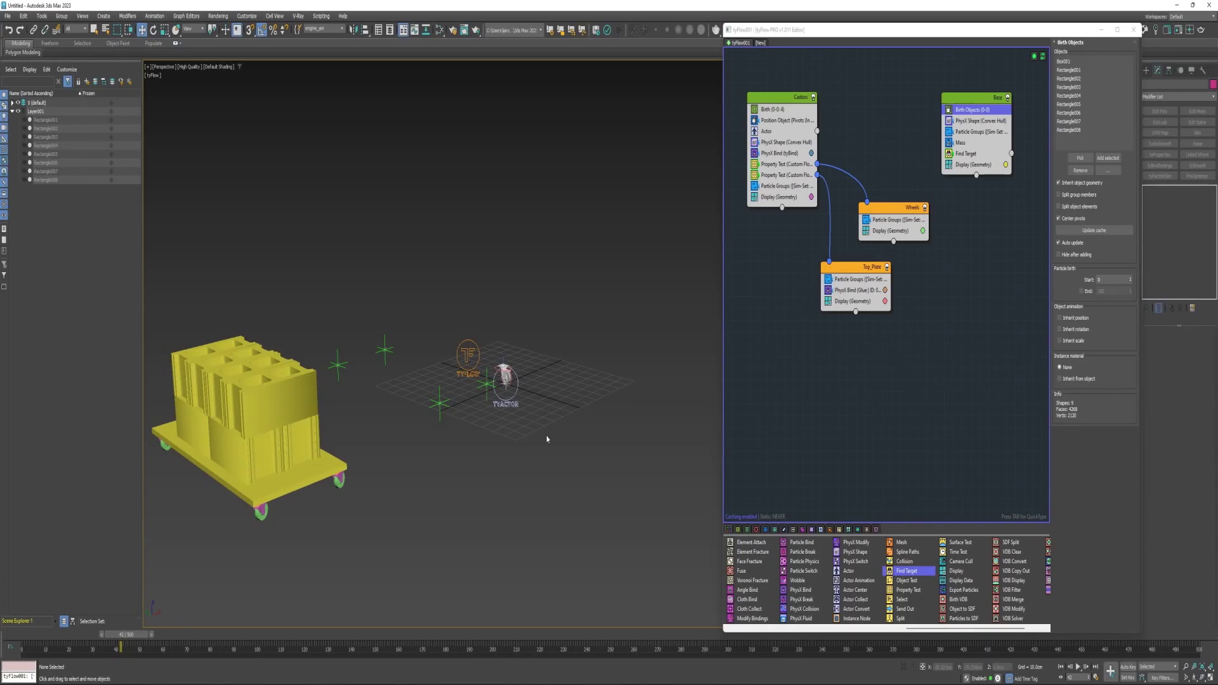